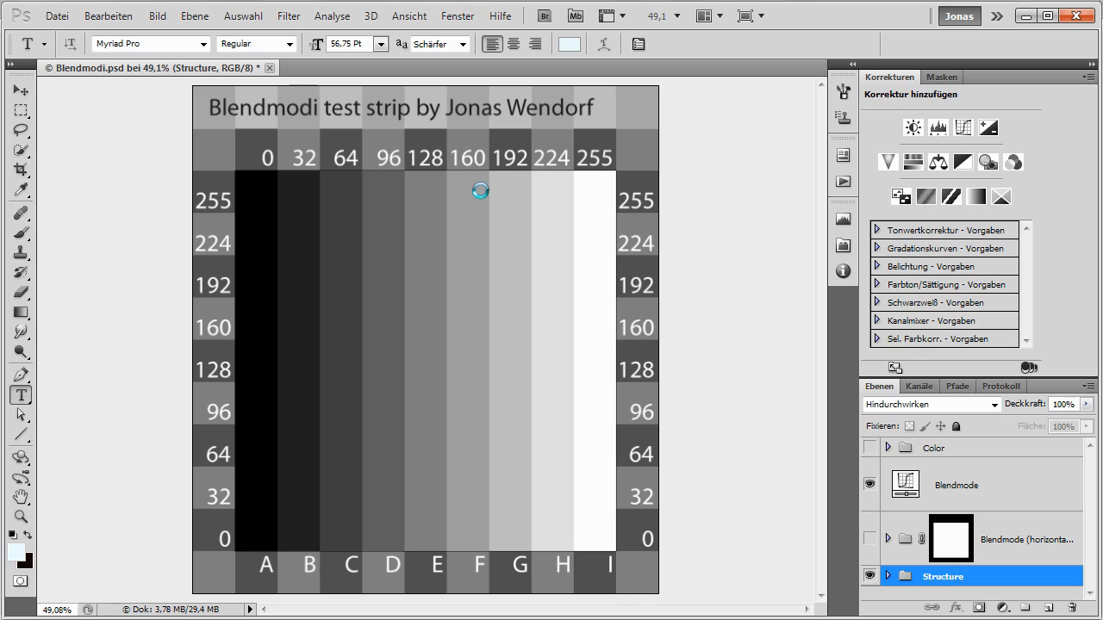
mouse_move(590, 319)
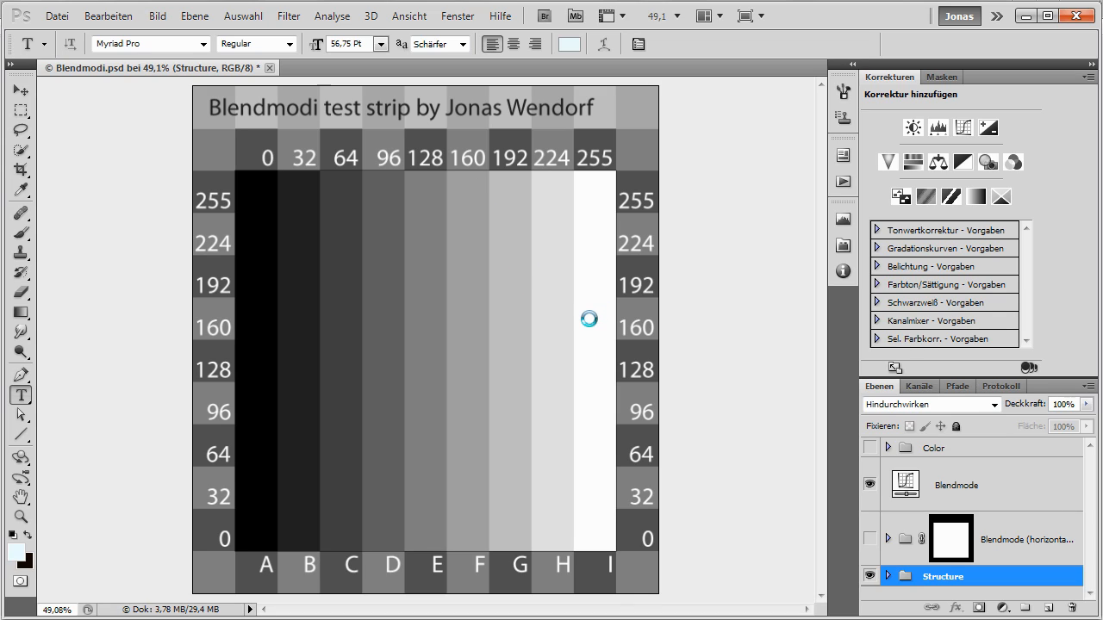
mouse_move(465, 408)
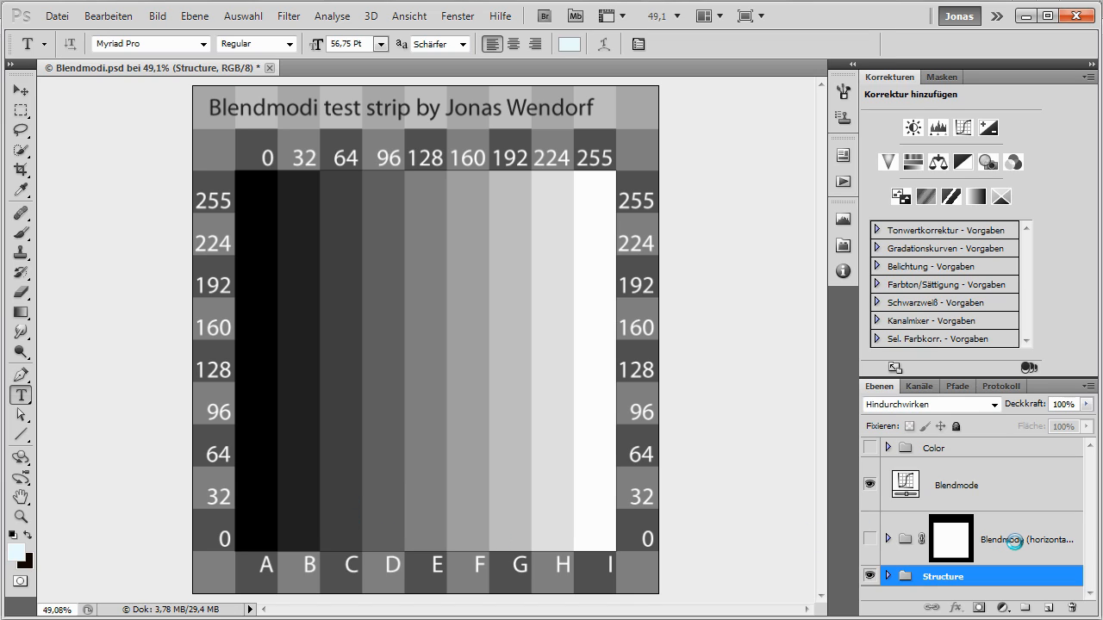
Make the Blendmode (horizontal stripes) group visible, showing gray rows from 255 down to 0.
left_click(1026, 539)
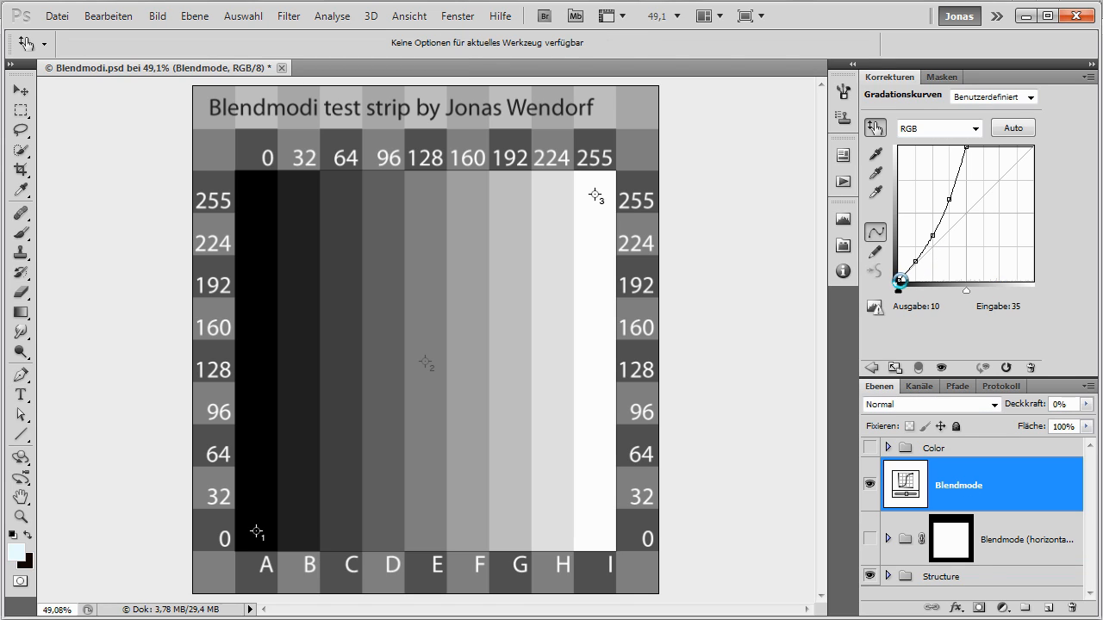
left_click_drag(901, 280, 955, 207)
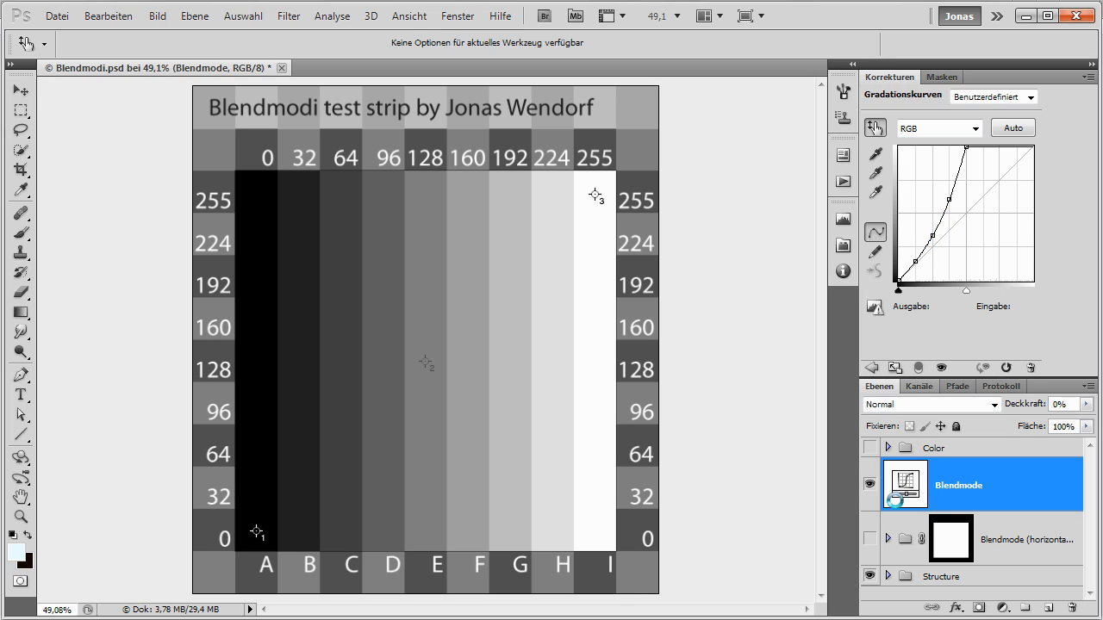
left_click(259, 514)
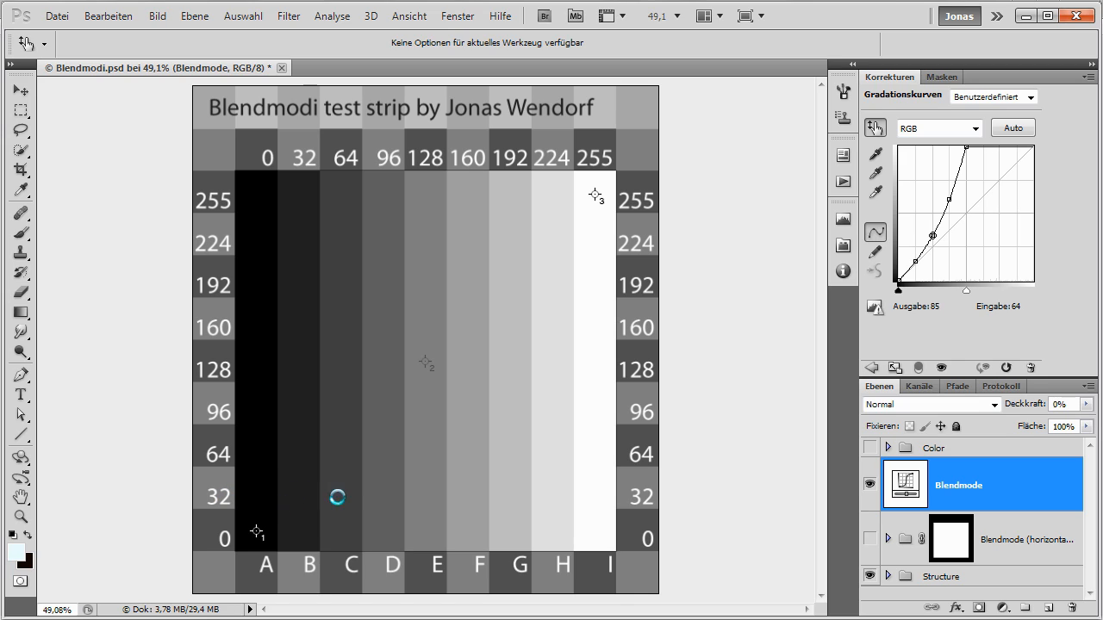
left_click_drag(934, 234, 917, 261)
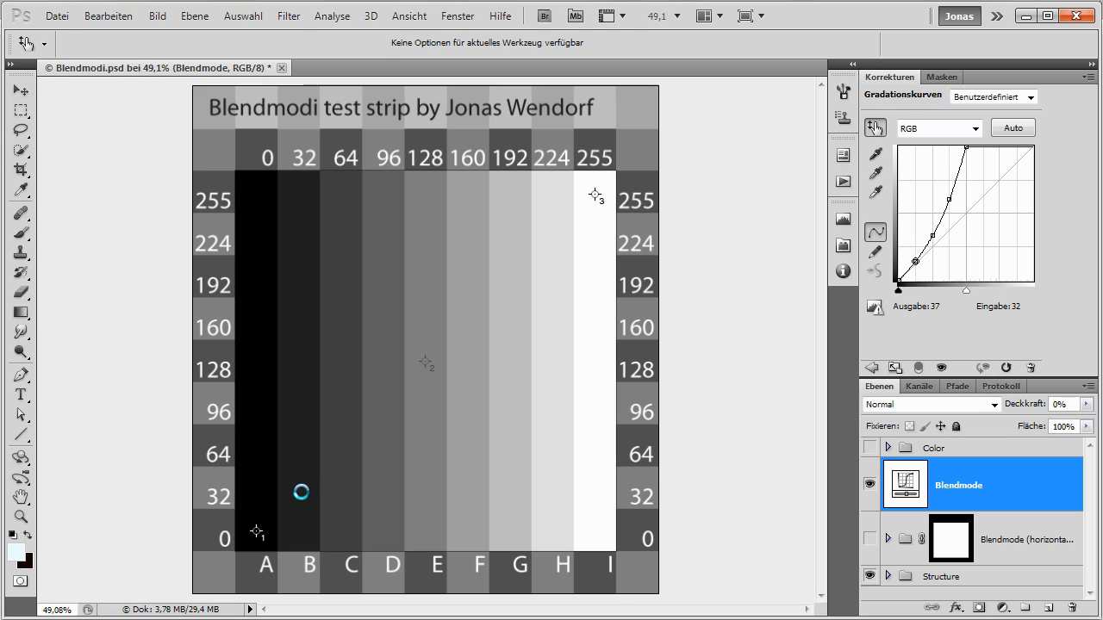
left_click(943, 577)
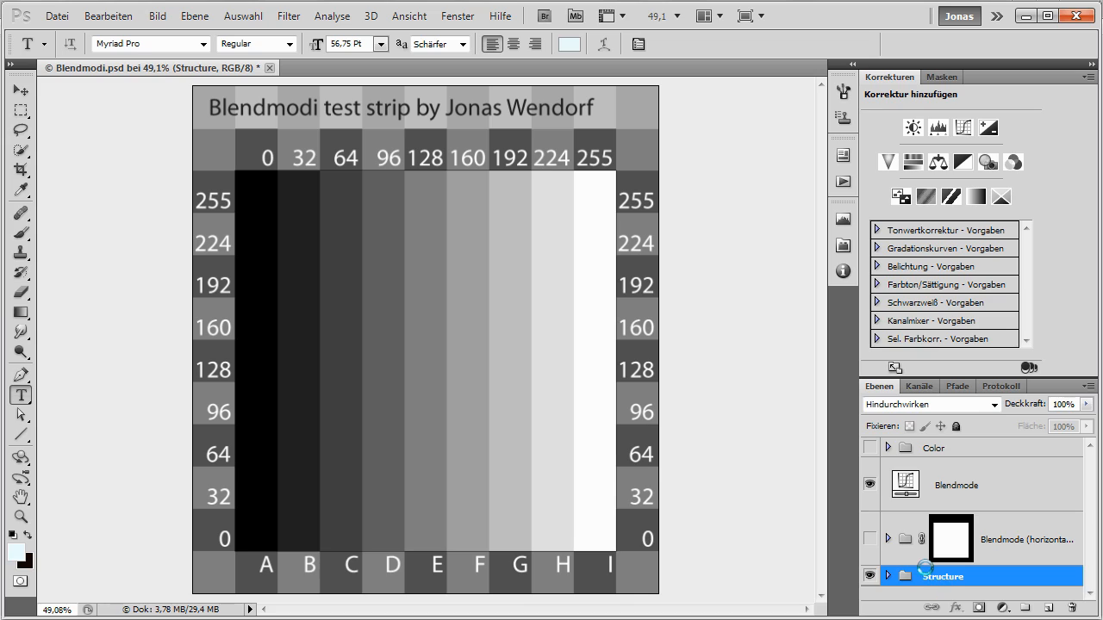
mouse_move(262, 165)
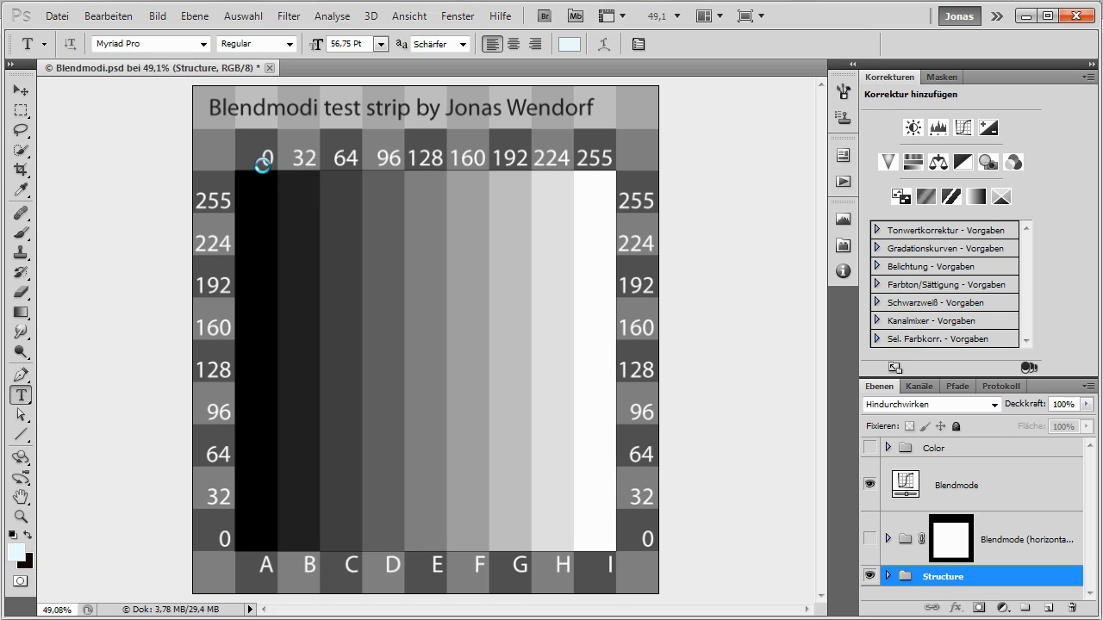
mouse_move(292, 162)
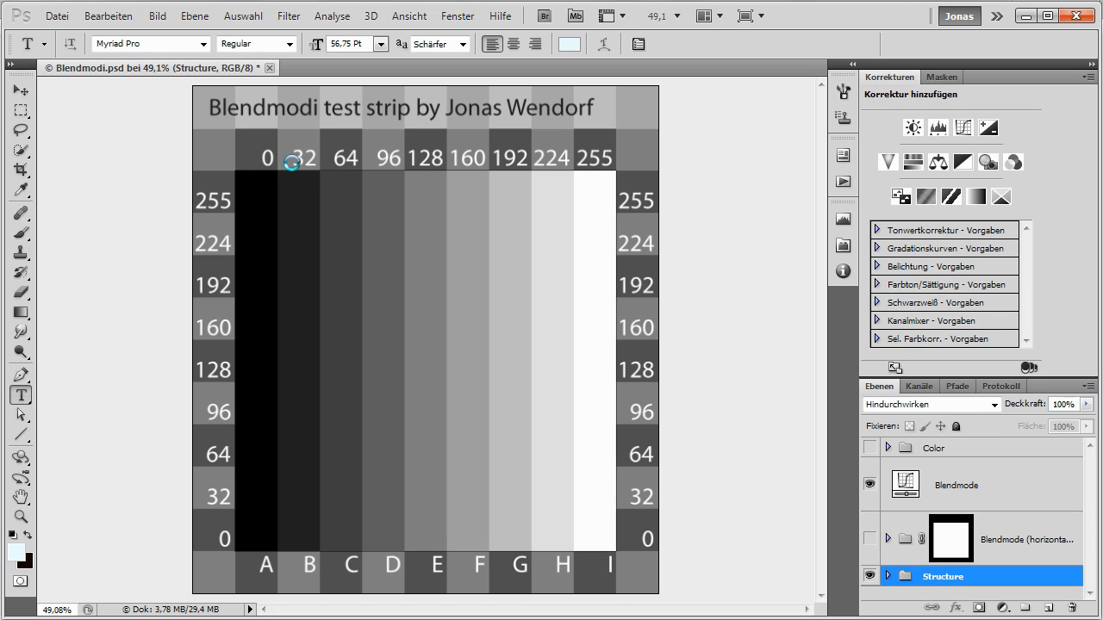
mouse_move(346, 160)
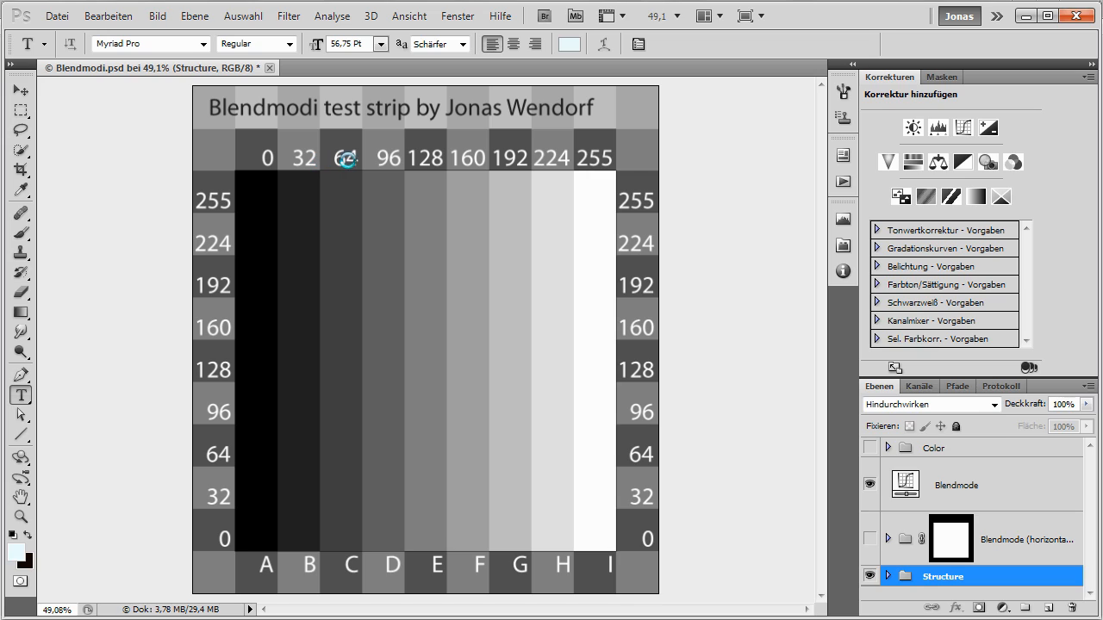
mouse_move(480, 169)
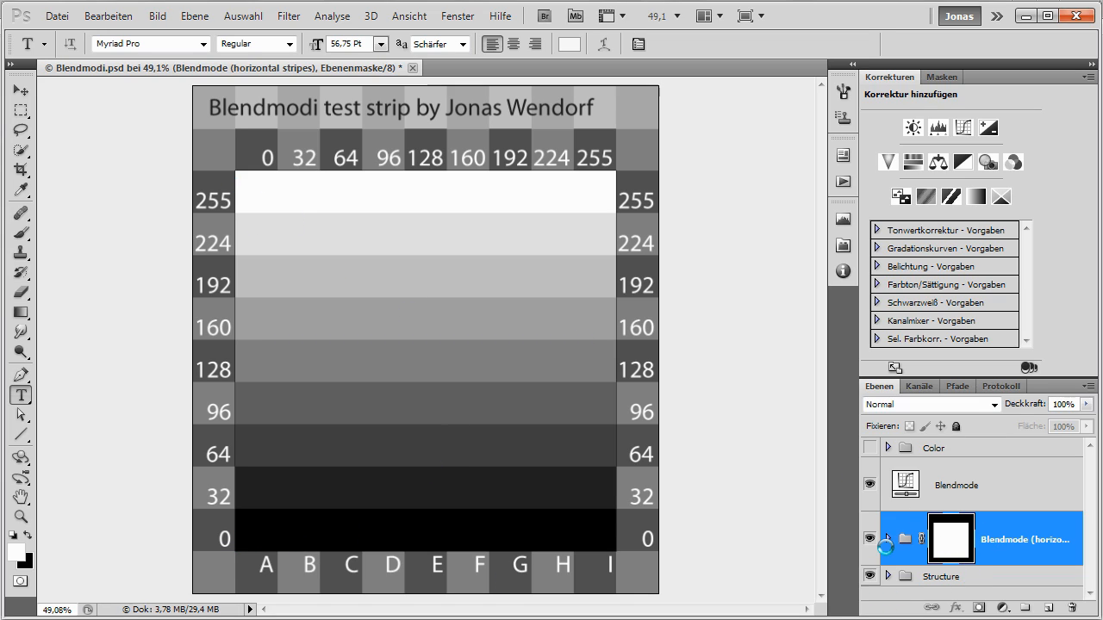
left_click(943, 576)
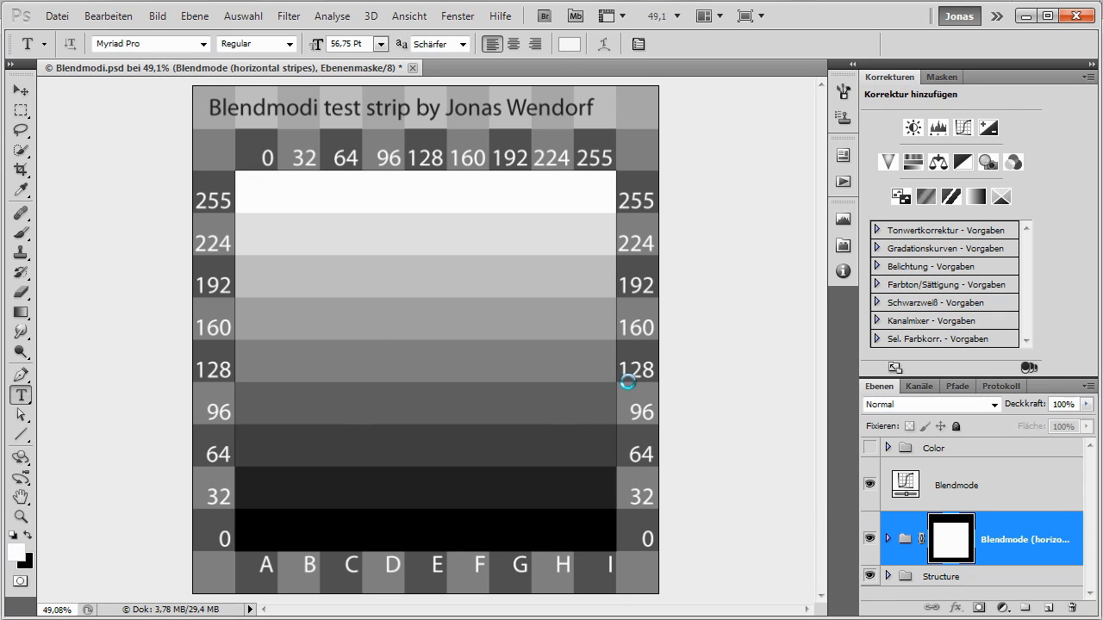
mouse_move(598, 494)
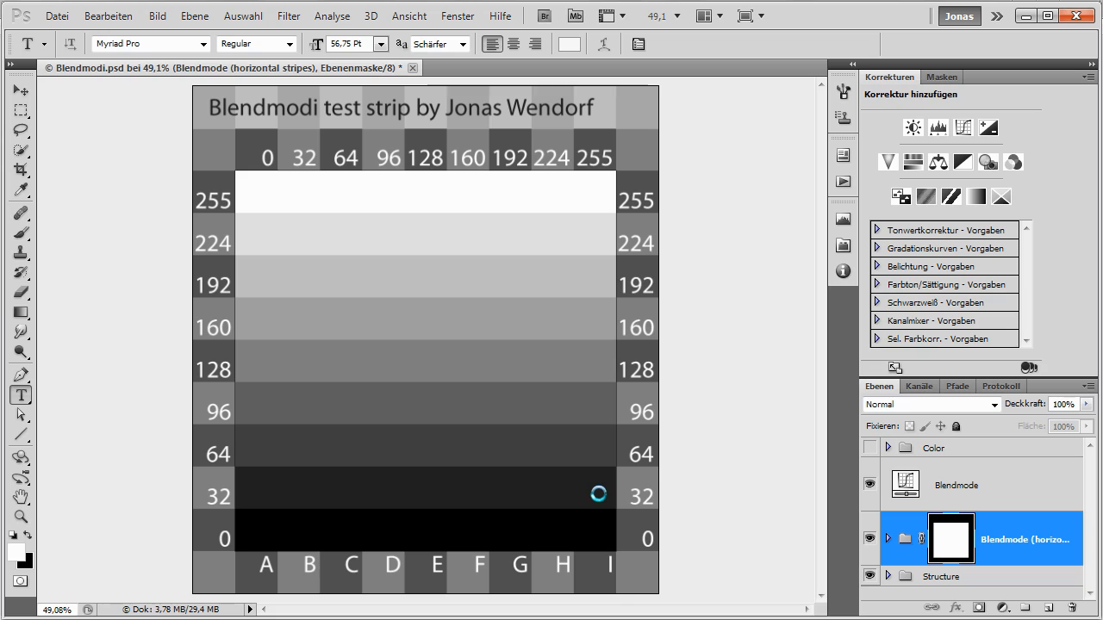
mouse_move(405, 230)
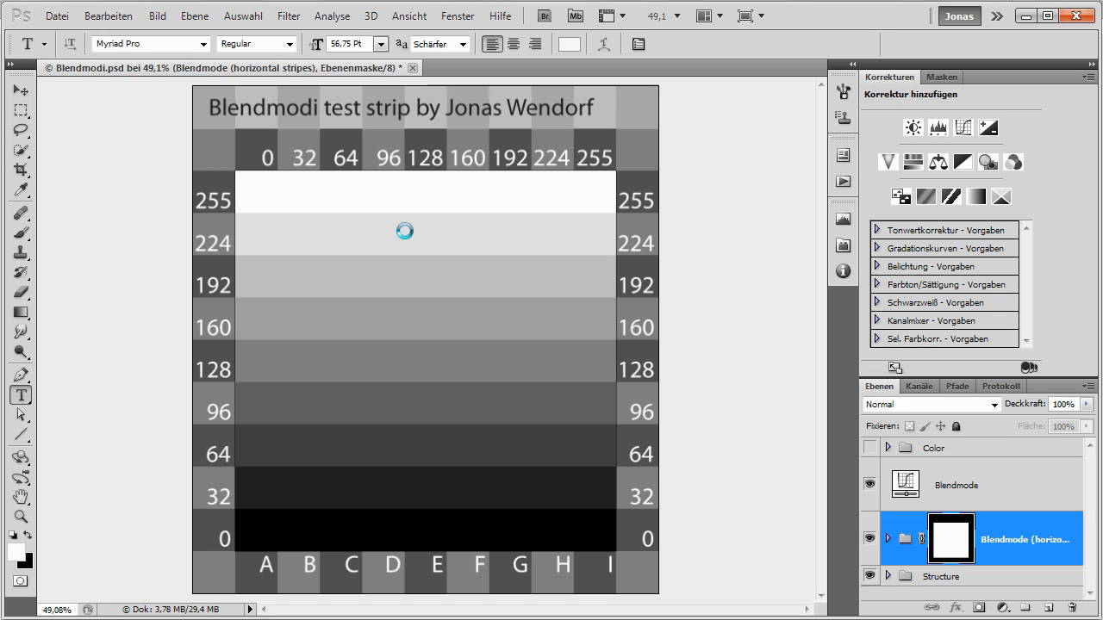
mouse_move(588, 196)
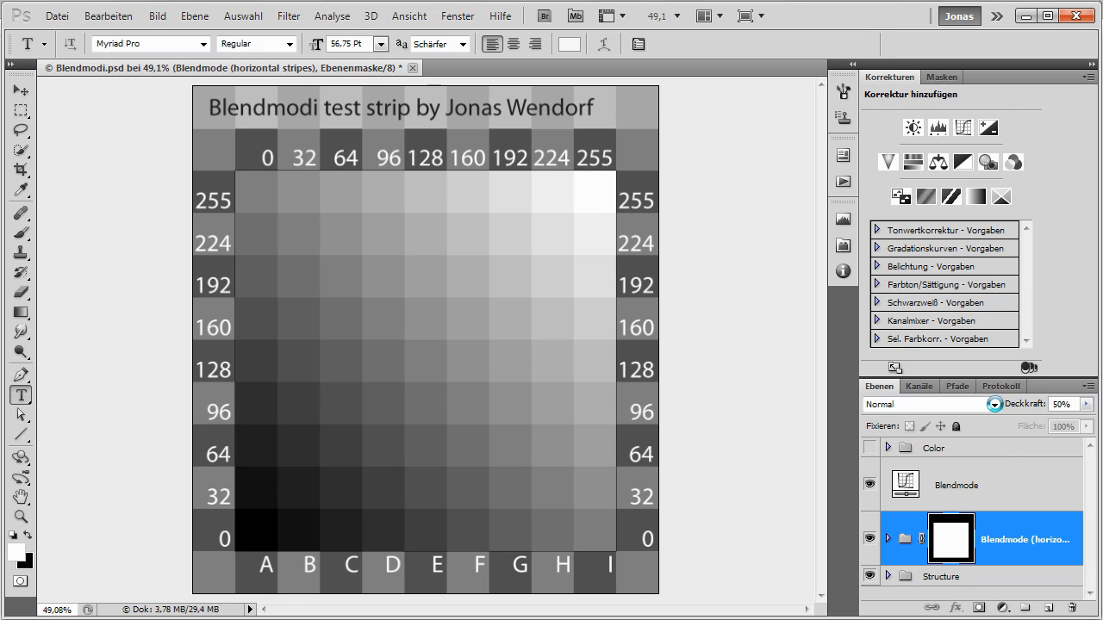
mouse_move(272, 543)
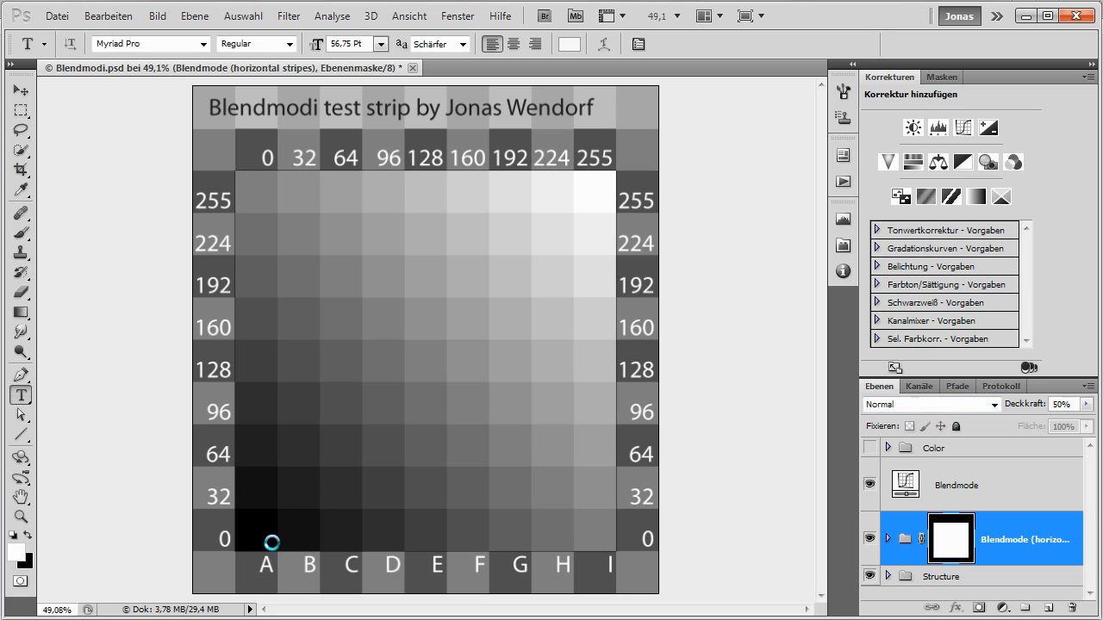
mouse_move(353, 441)
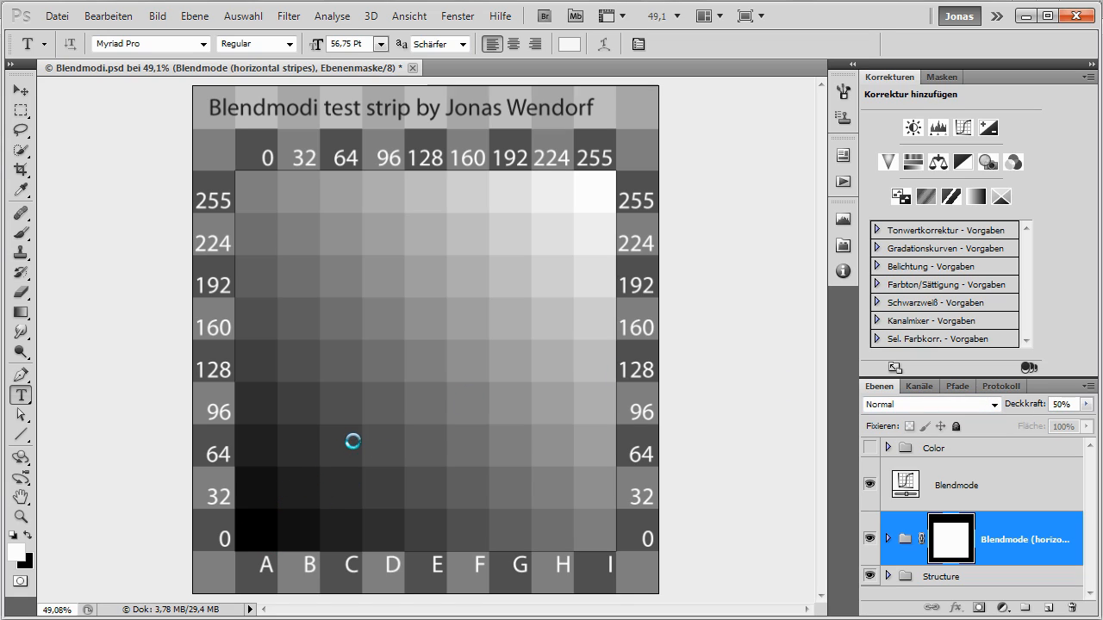
mouse_move(614, 182)
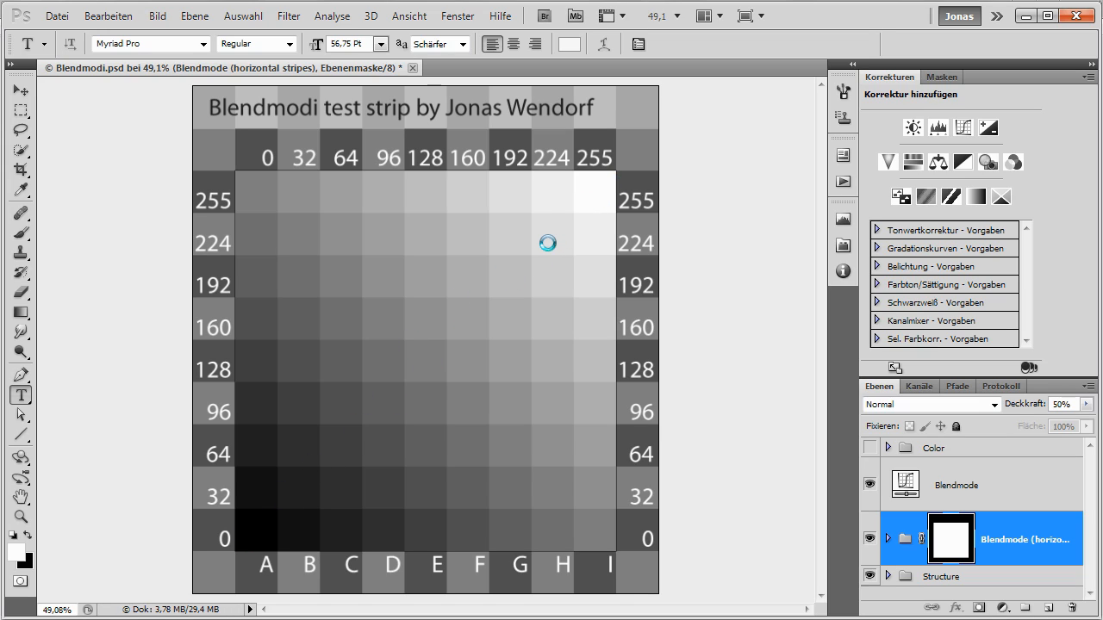
mouse_move(537, 162)
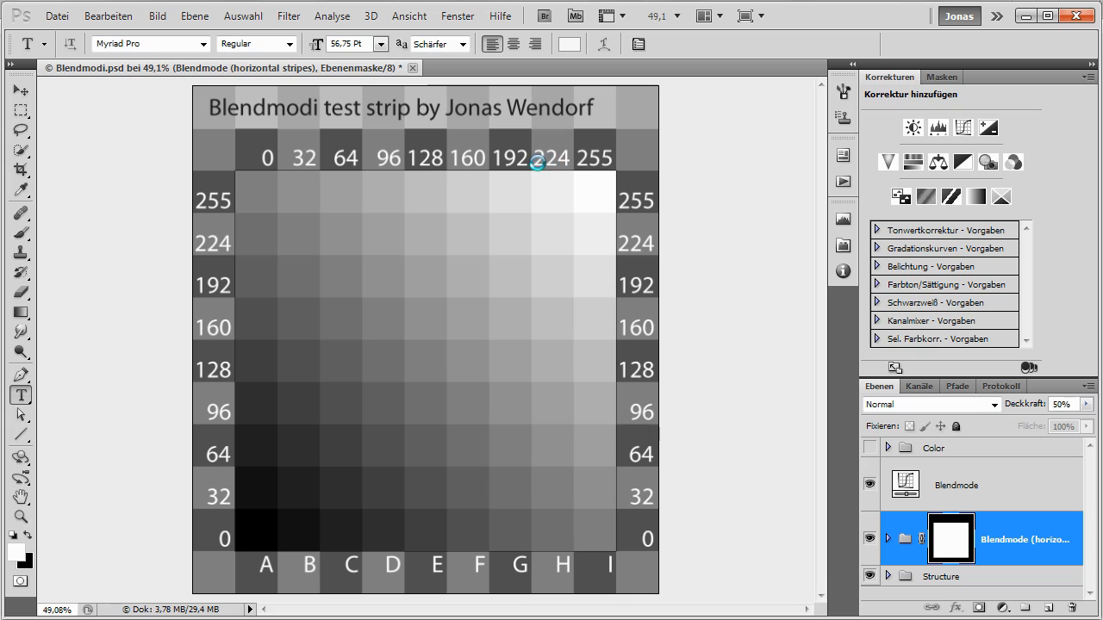
mouse_move(561, 244)
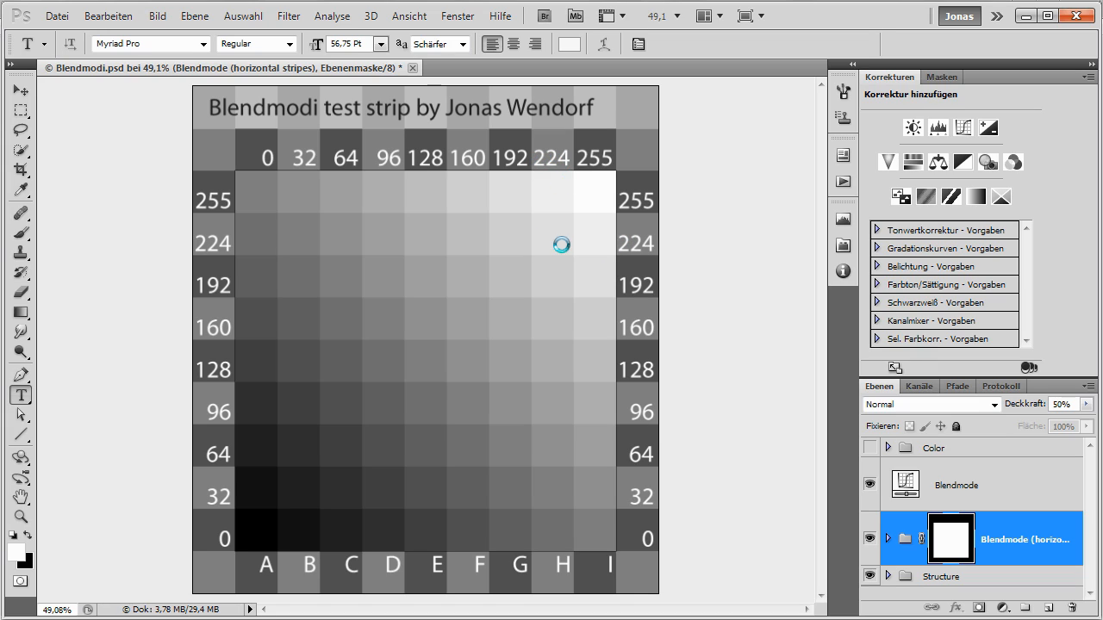
mouse_move(543, 242)
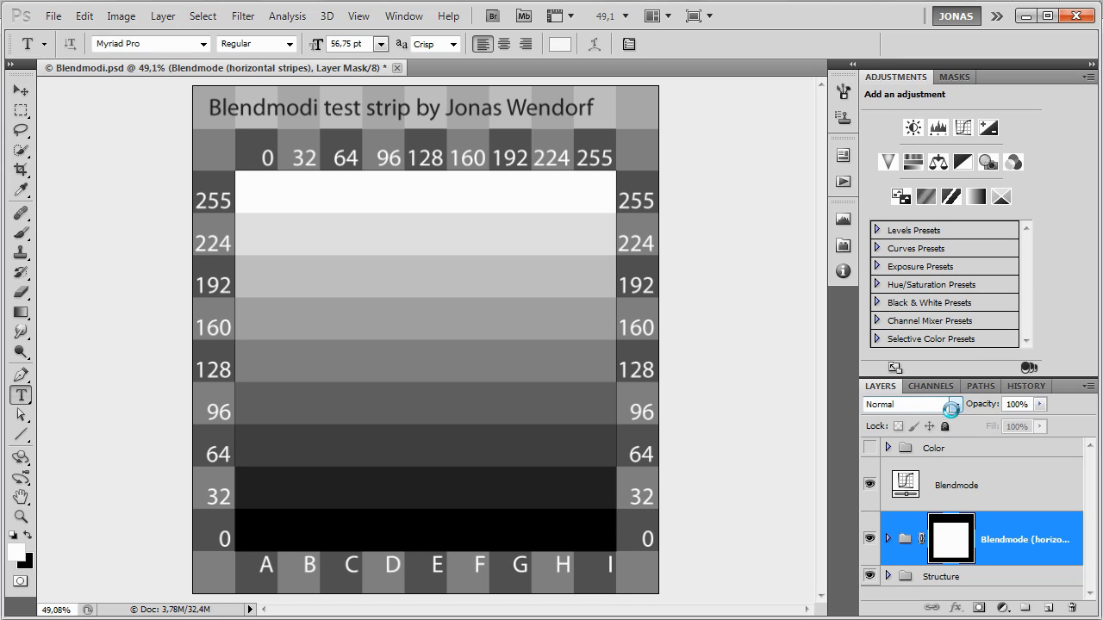
Set the horizontal stripes group's blend mode to Darken.
left_click(905, 405)
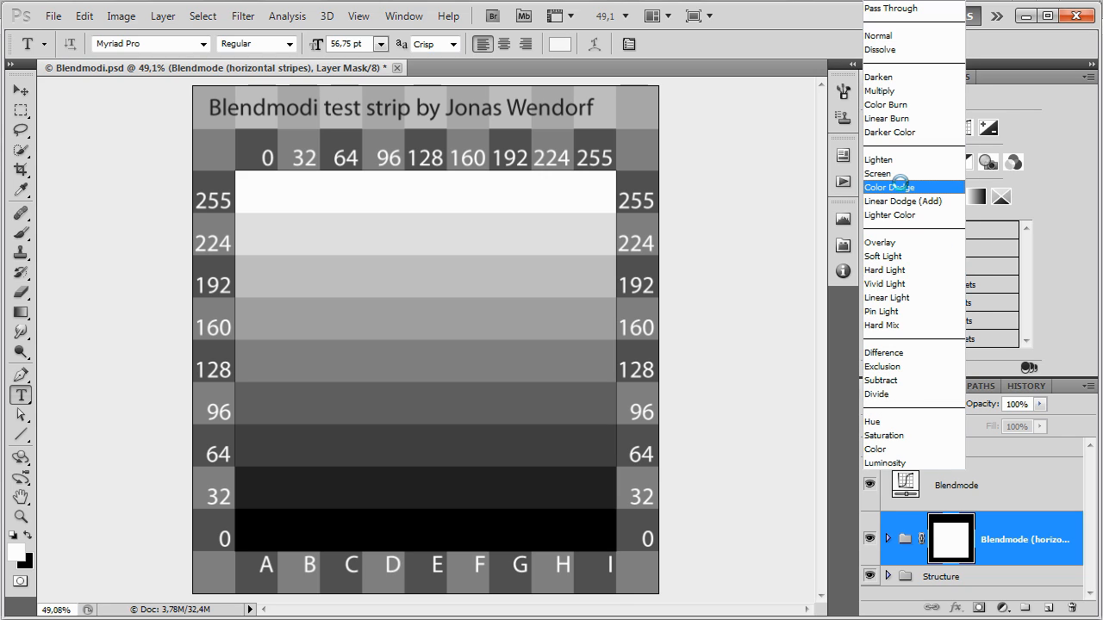
mouse_move(887, 76)
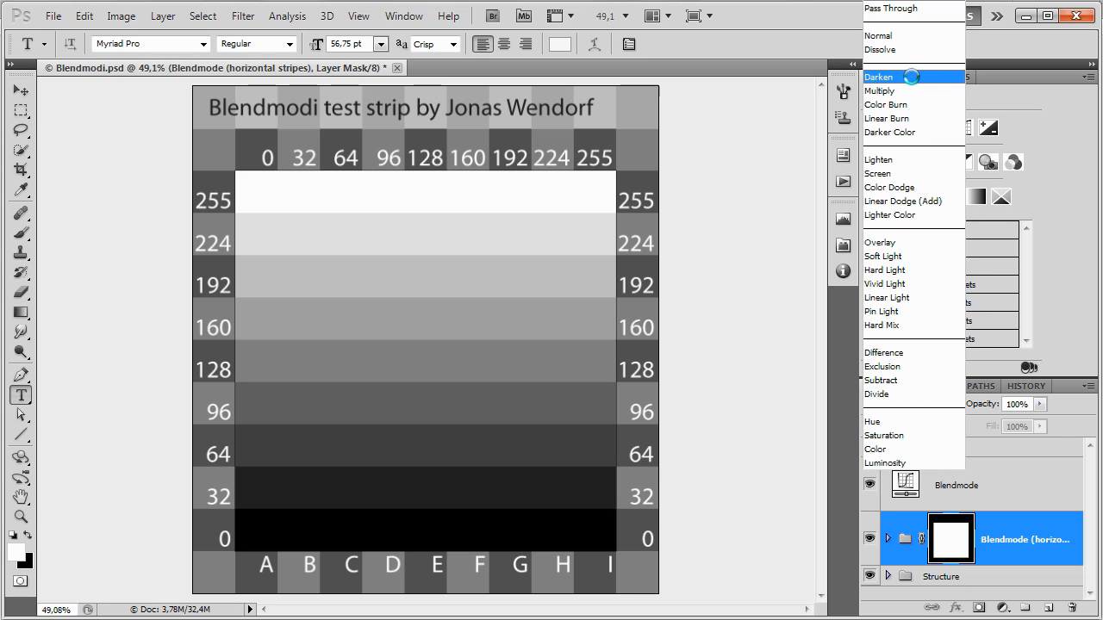
left_click(879, 76)
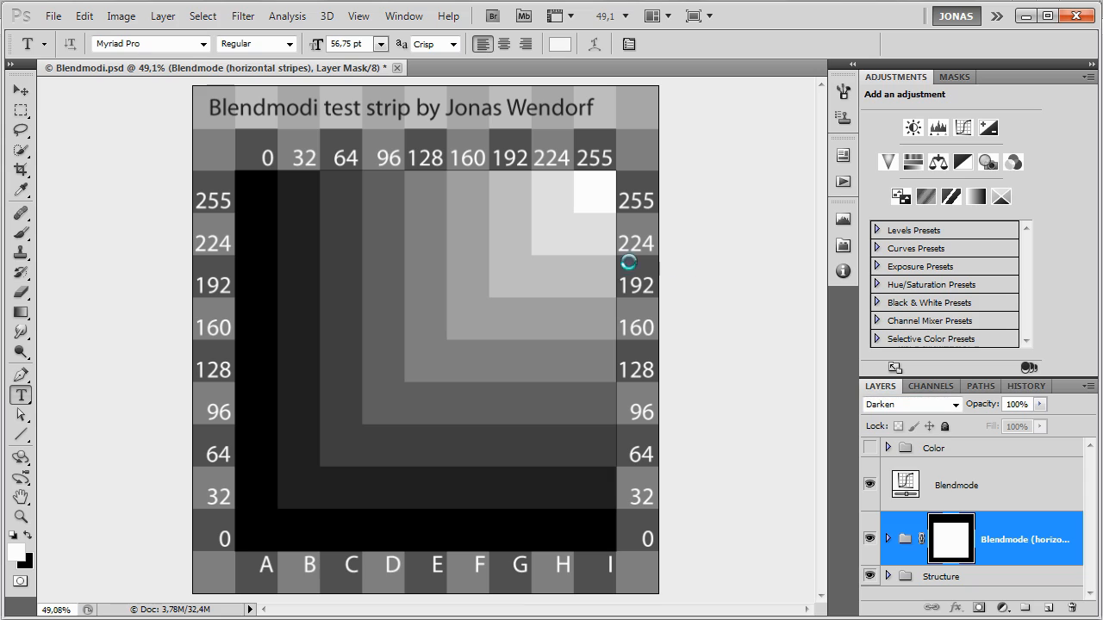
mouse_move(505, 240)
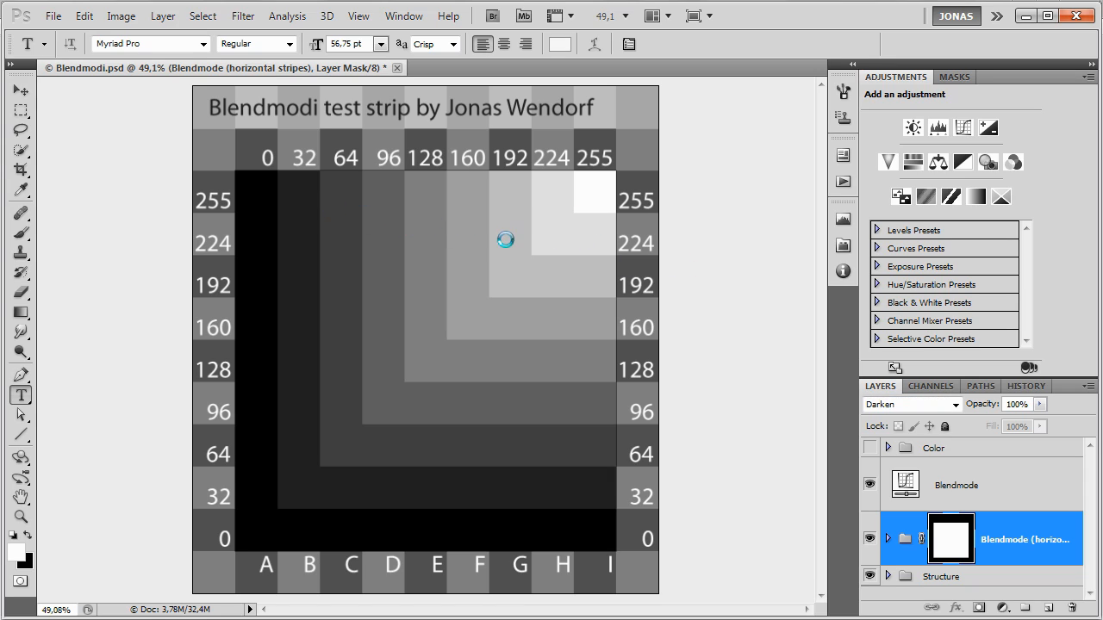
mouse_move(670, 363)
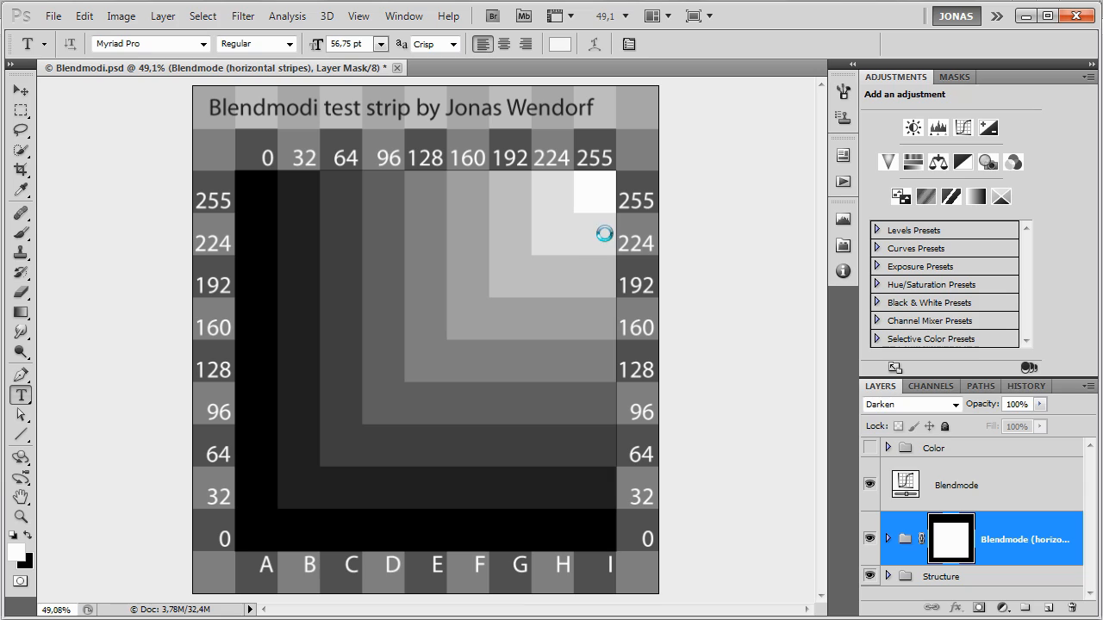
mouse_move(576, 355)
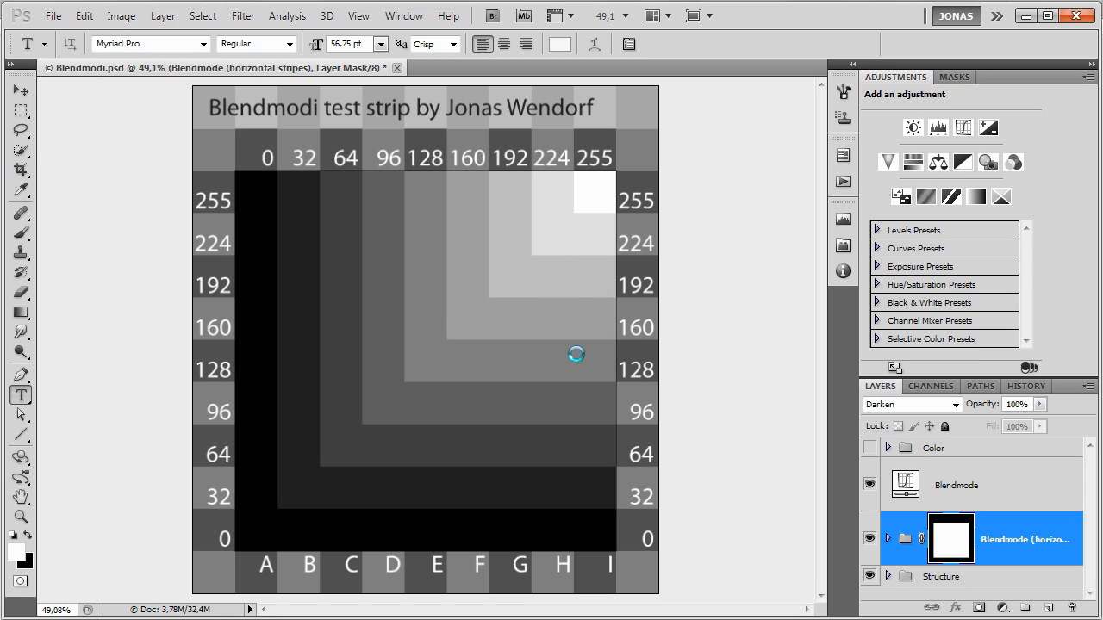
mouse_move(614, 426)
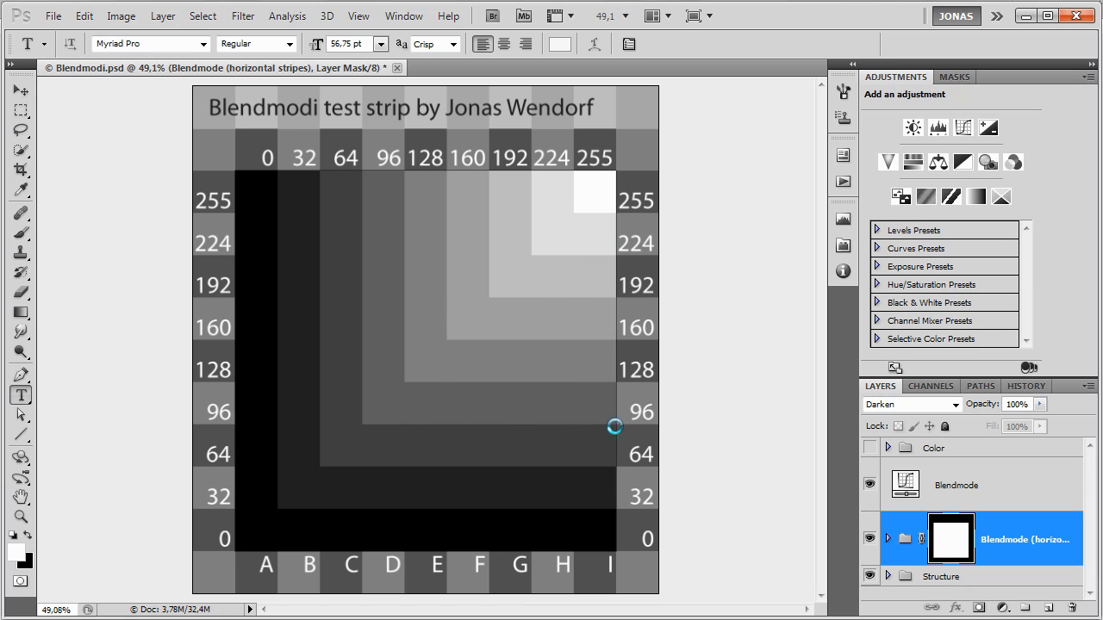
mouse_move(563, 486)
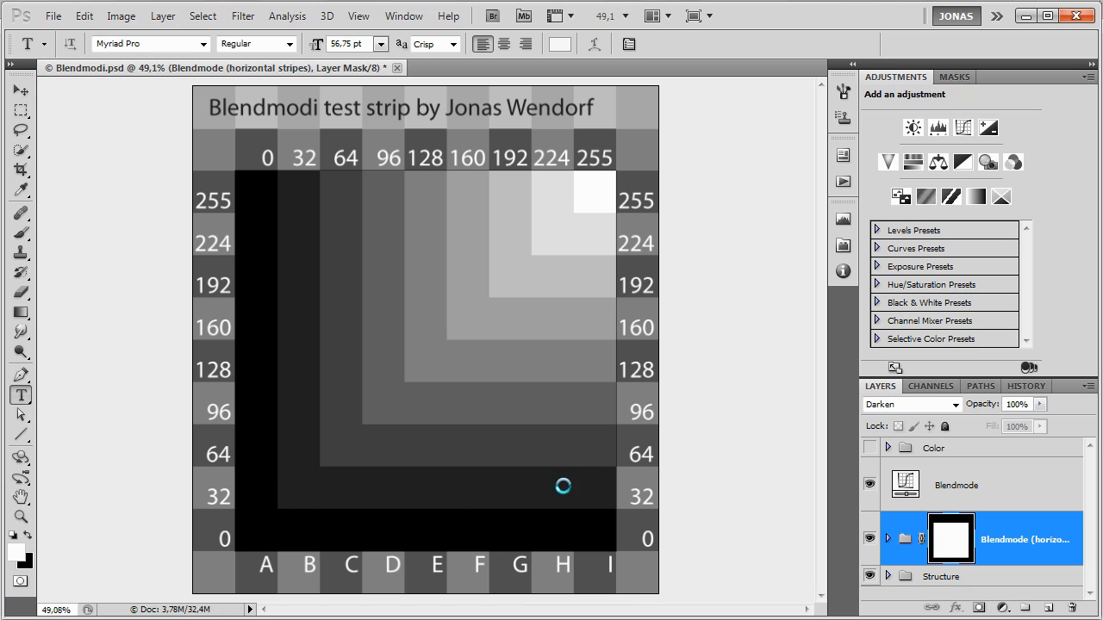
mouse_move(207, 127)
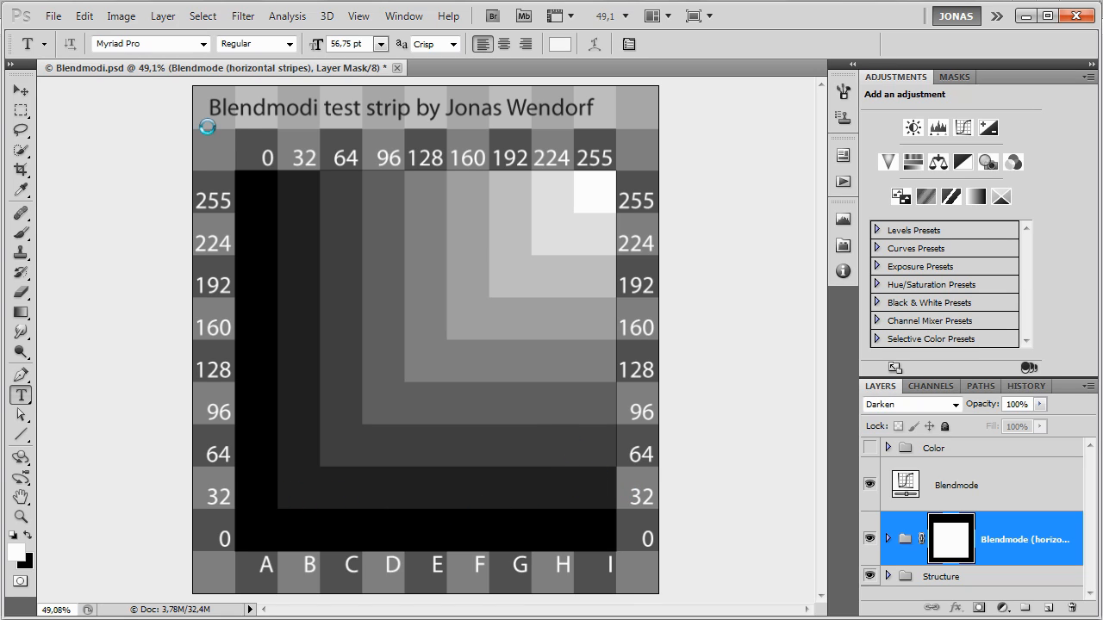
mouse_move(957, 477)
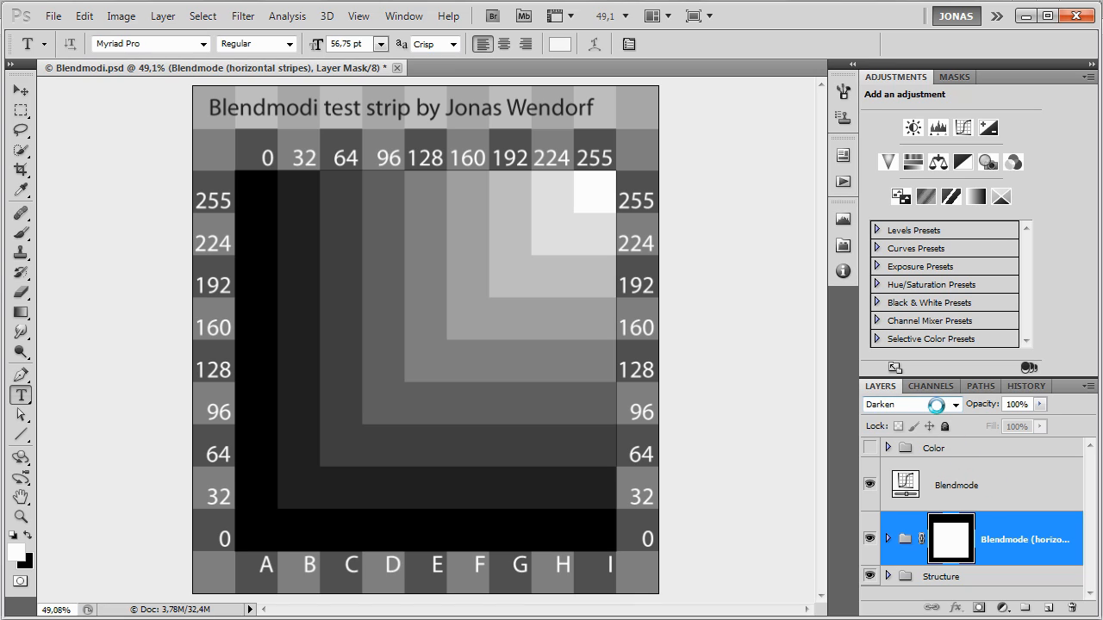
Switch the horizontal stripes group's blend mode to Color Burn.
left_click(909, 405)
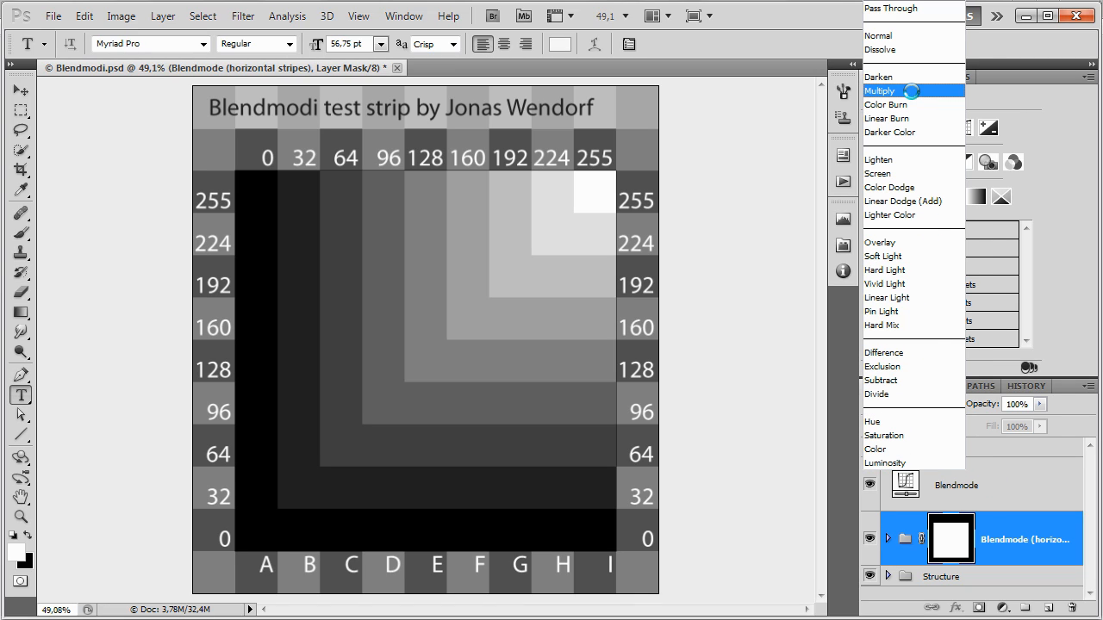
mouse_move(891, 104)
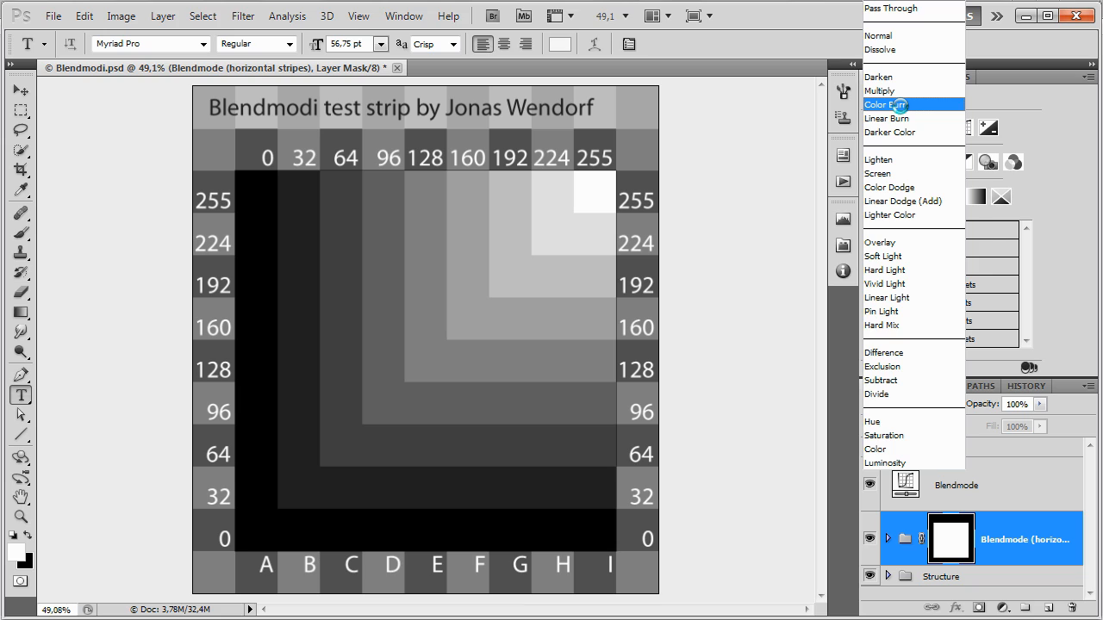
left_click(892, 104)
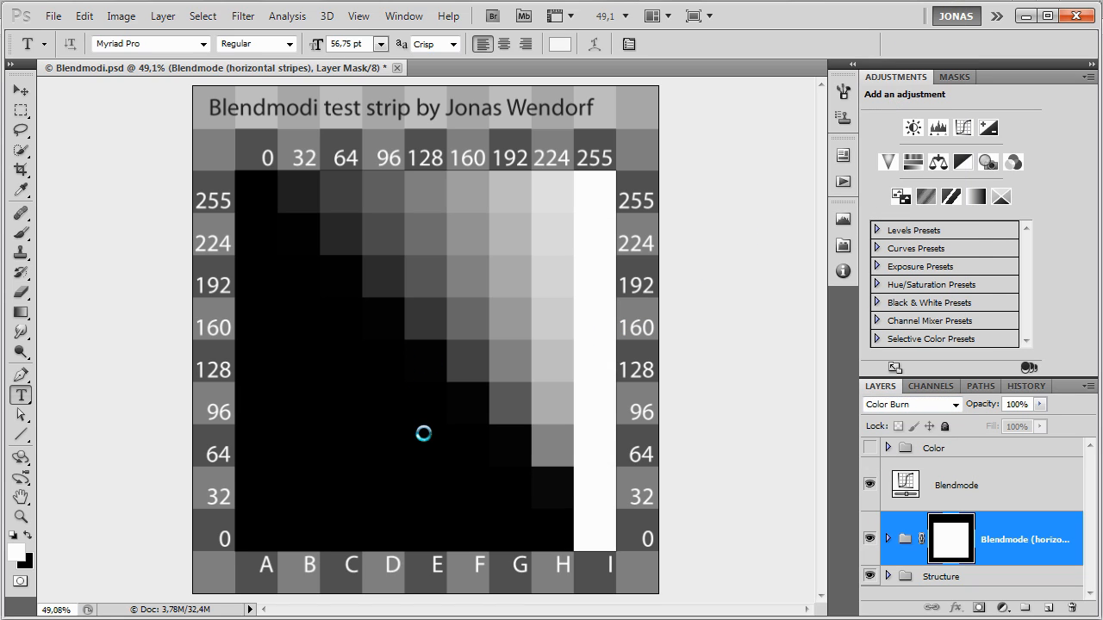
mouse_move(452, 316)
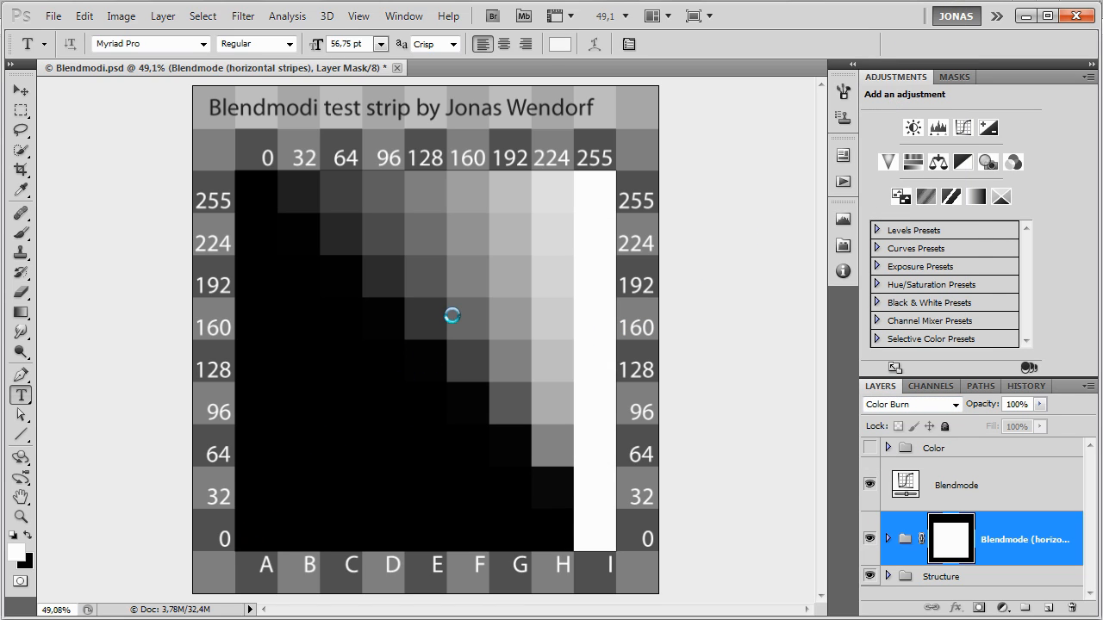
mouse_move(472, 315)
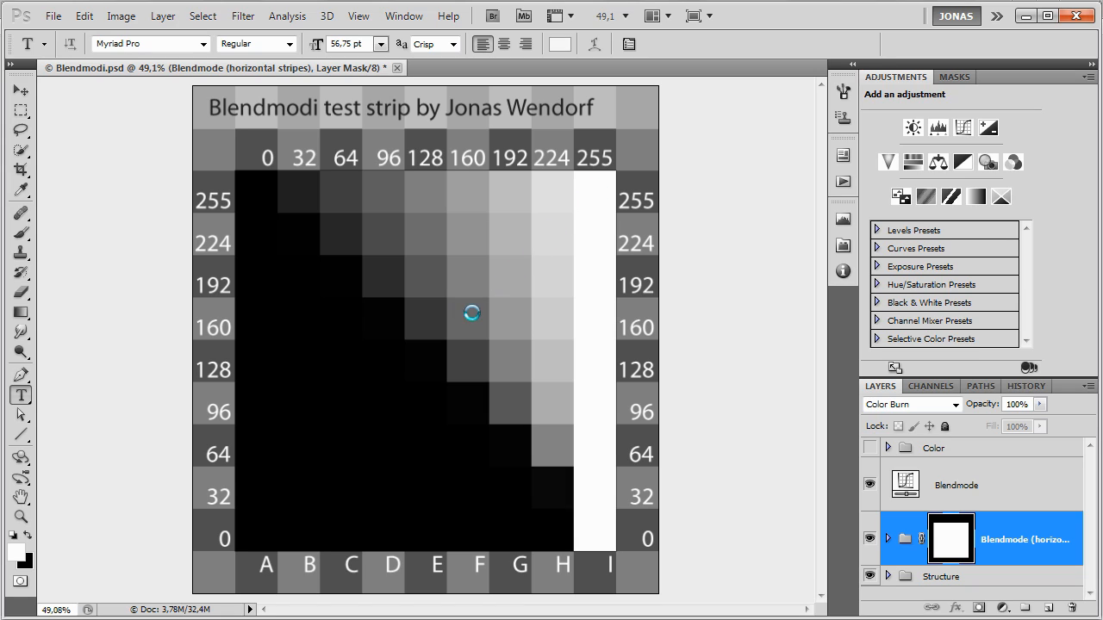
mouse_move(599, 181)
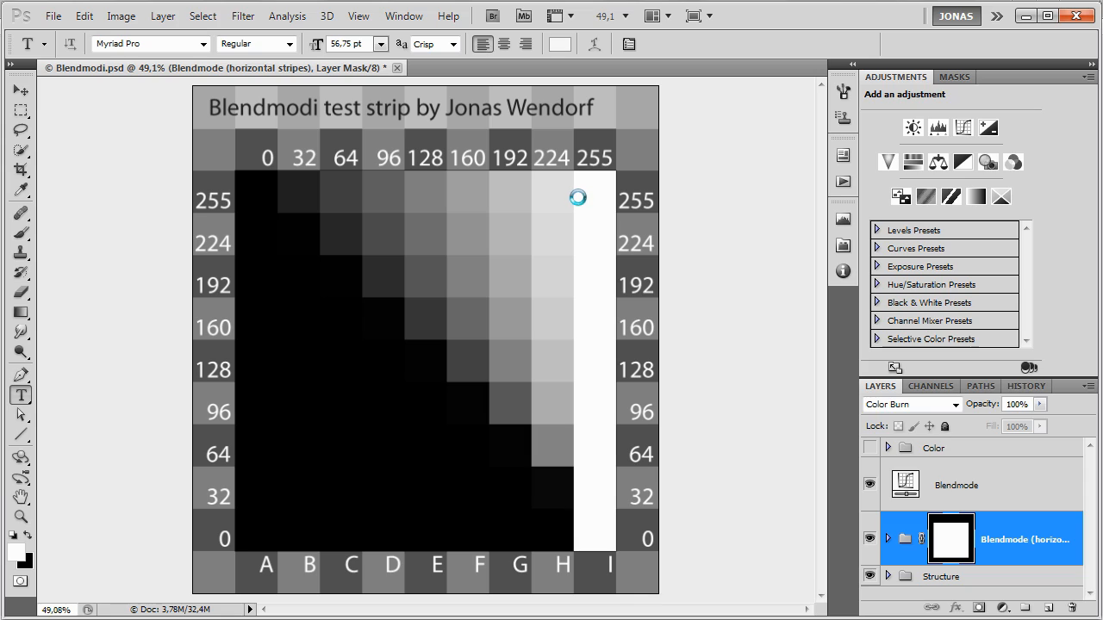
mouse_move(577, 162)
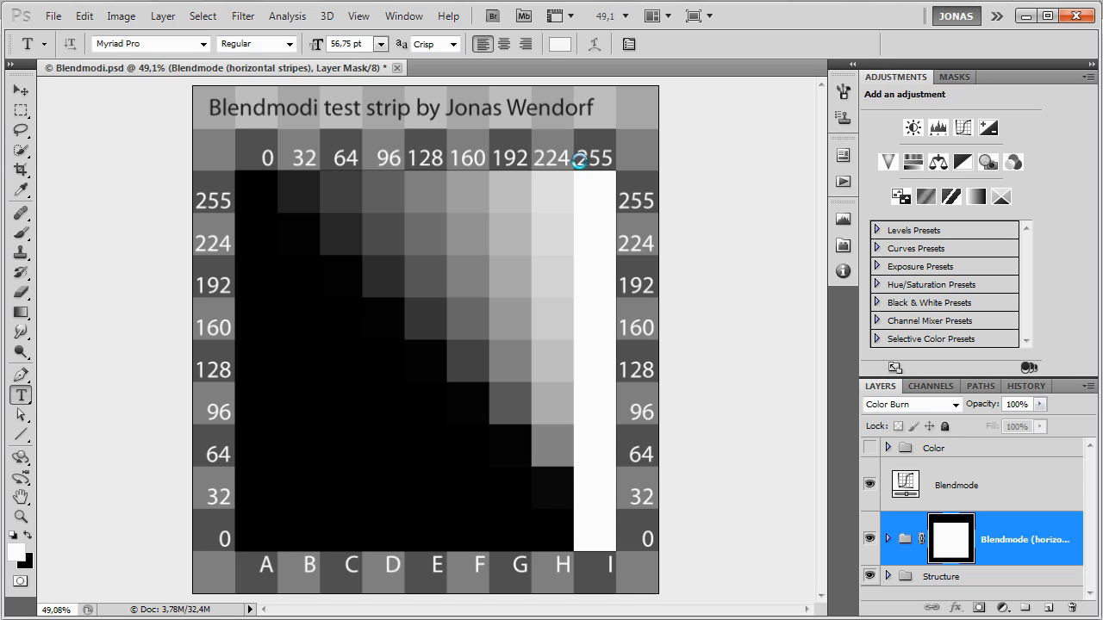
mouse_move(642, 200)
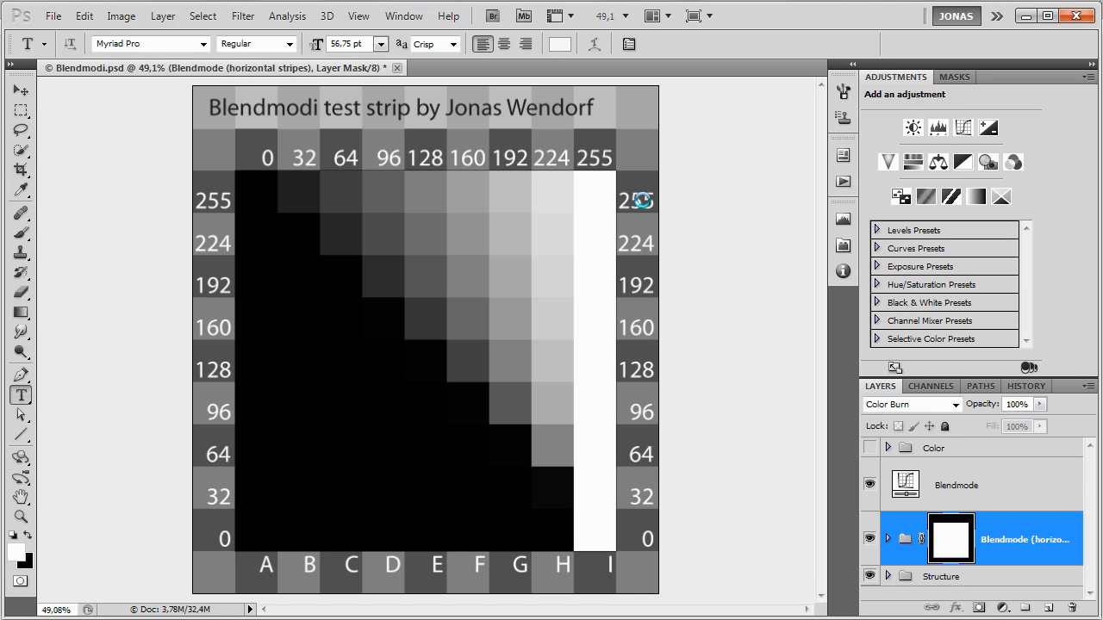
mouse_move(548, 203)
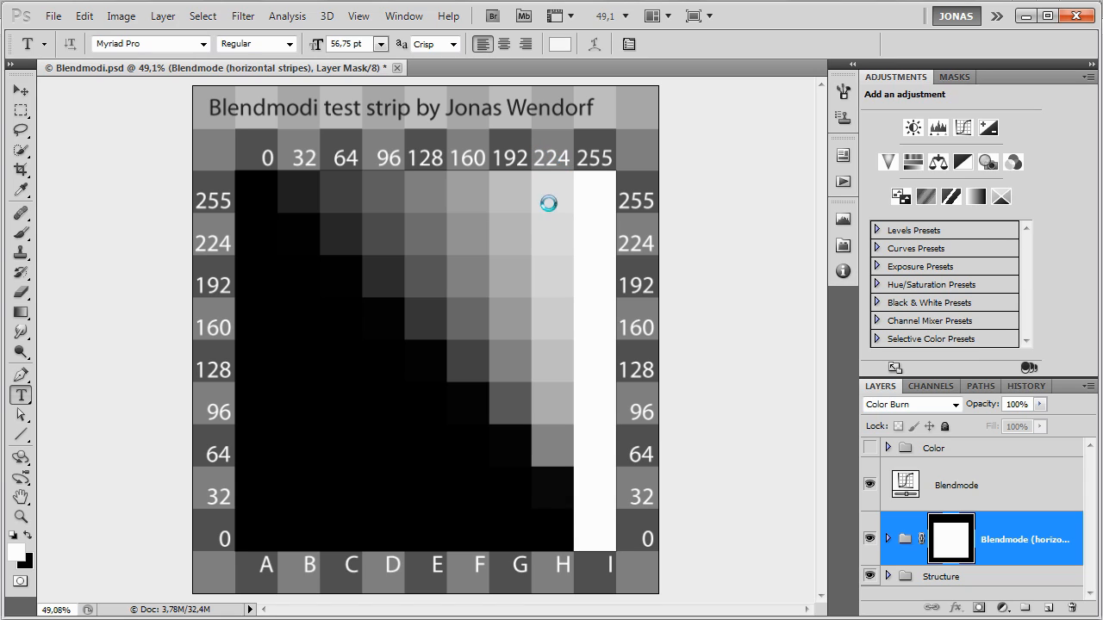
mouse_move(636, 242)
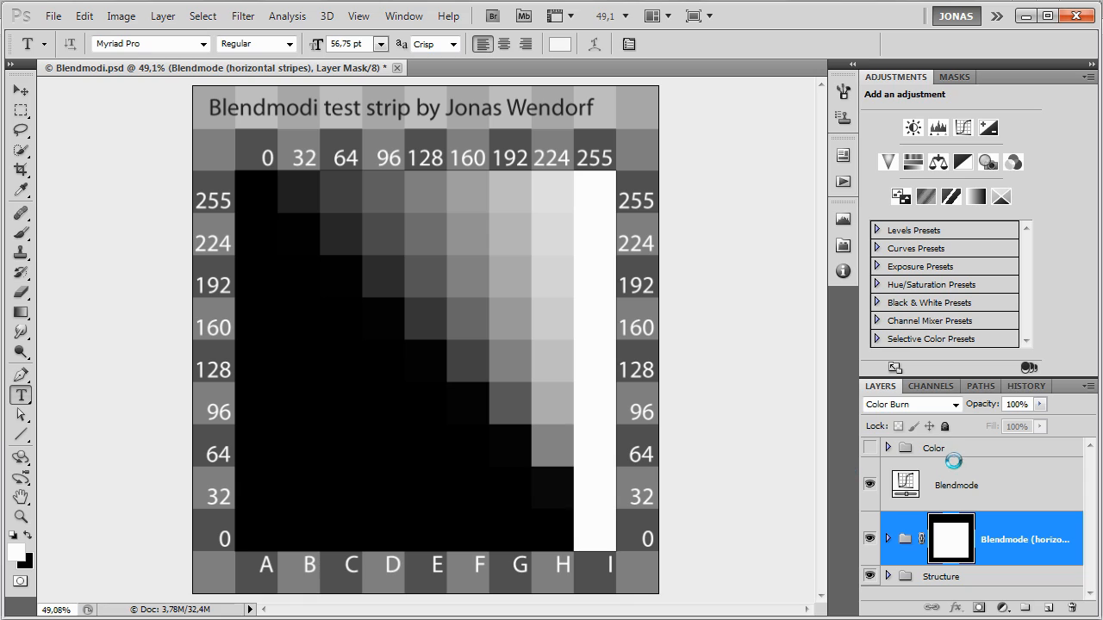
Show the Color group and view its Diagonal, Up and Down layers, then collapse it.
left_click(934, 447)
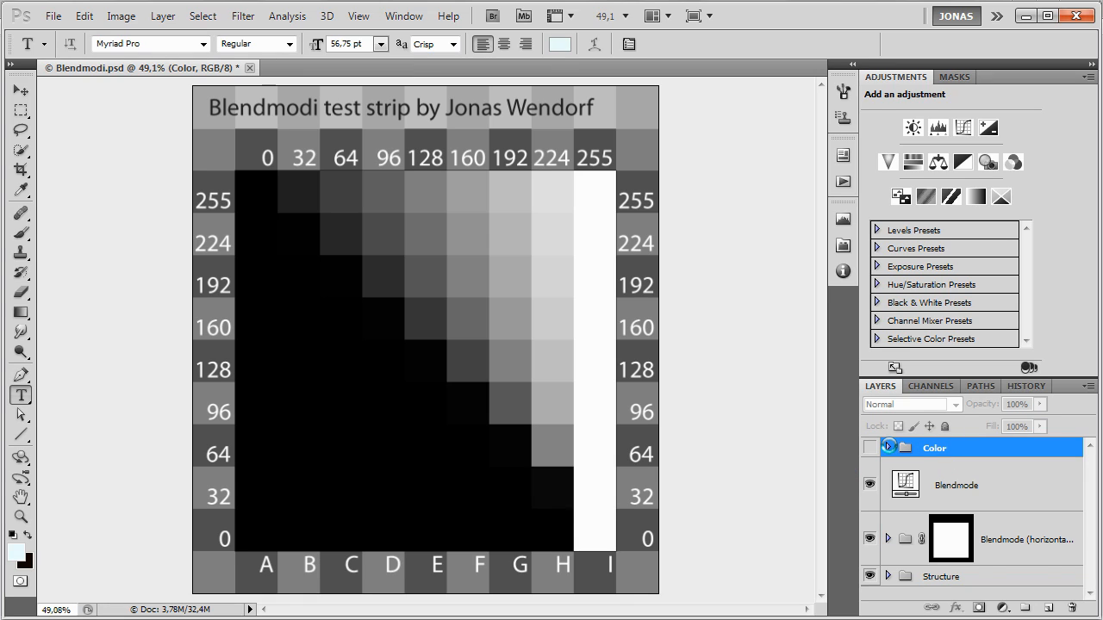
left_click(888, 447)
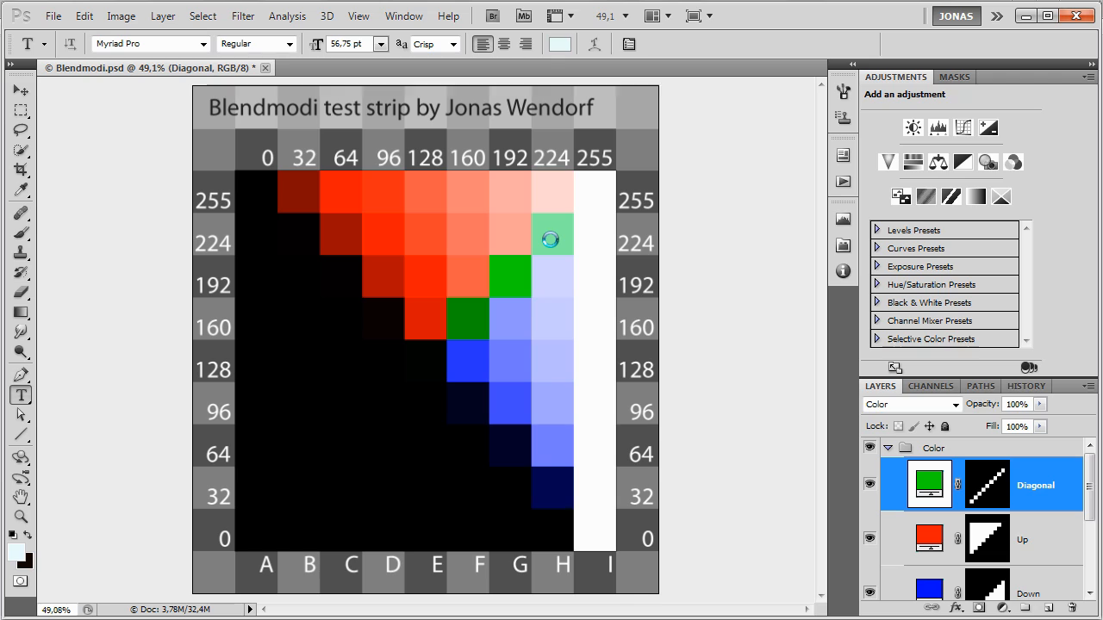
mouse_move(578, 163)
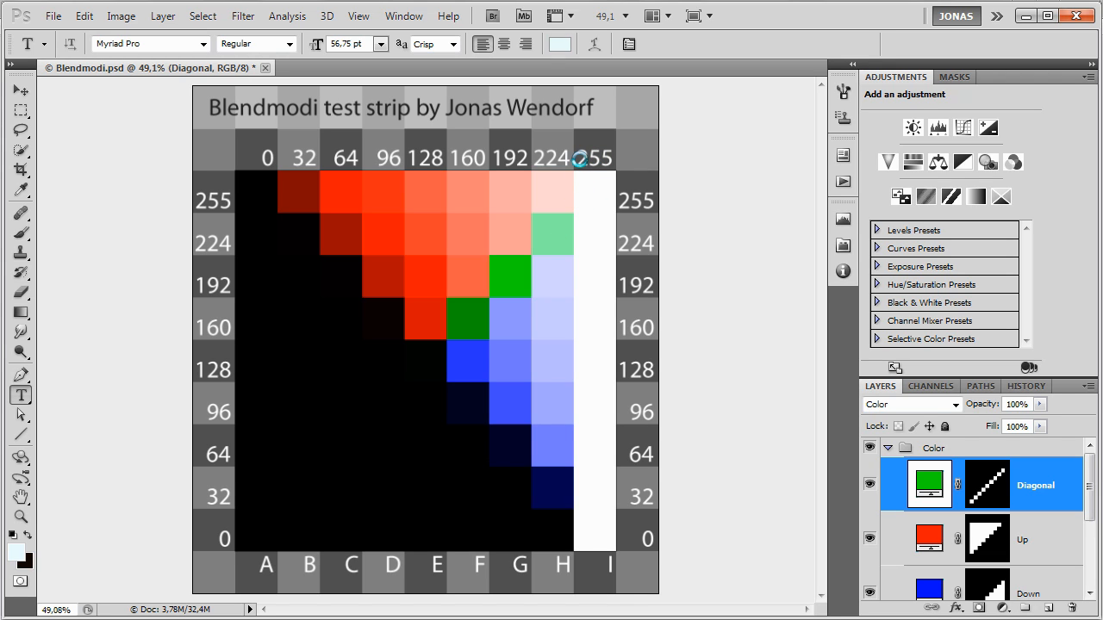
mouse_move(549, 164)
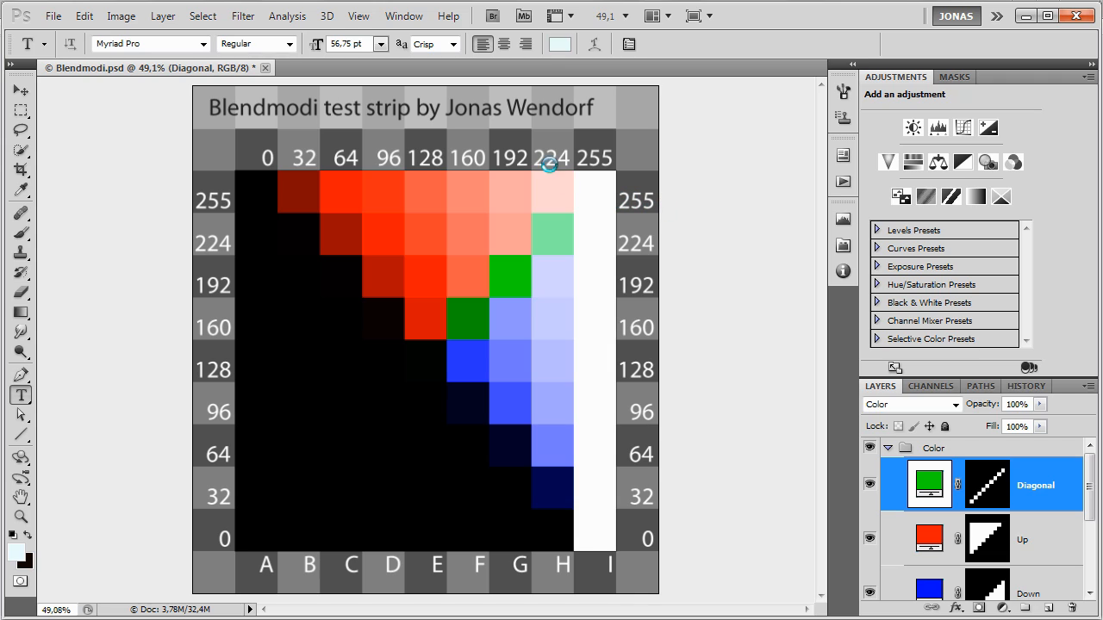
mouse_move(526, 273)
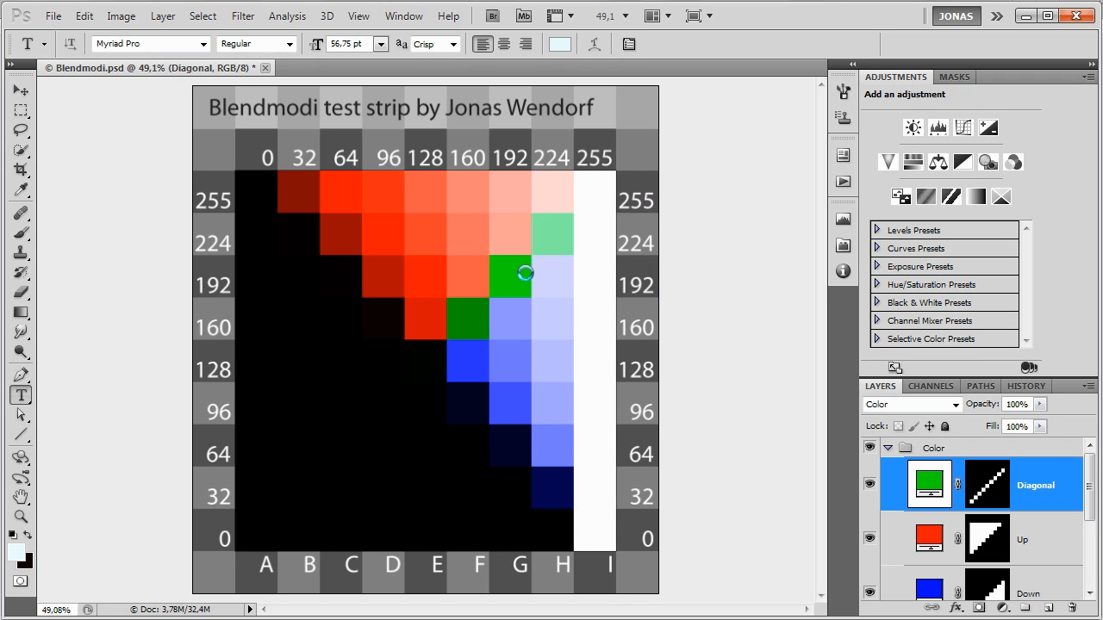
left_click(1022, 539)
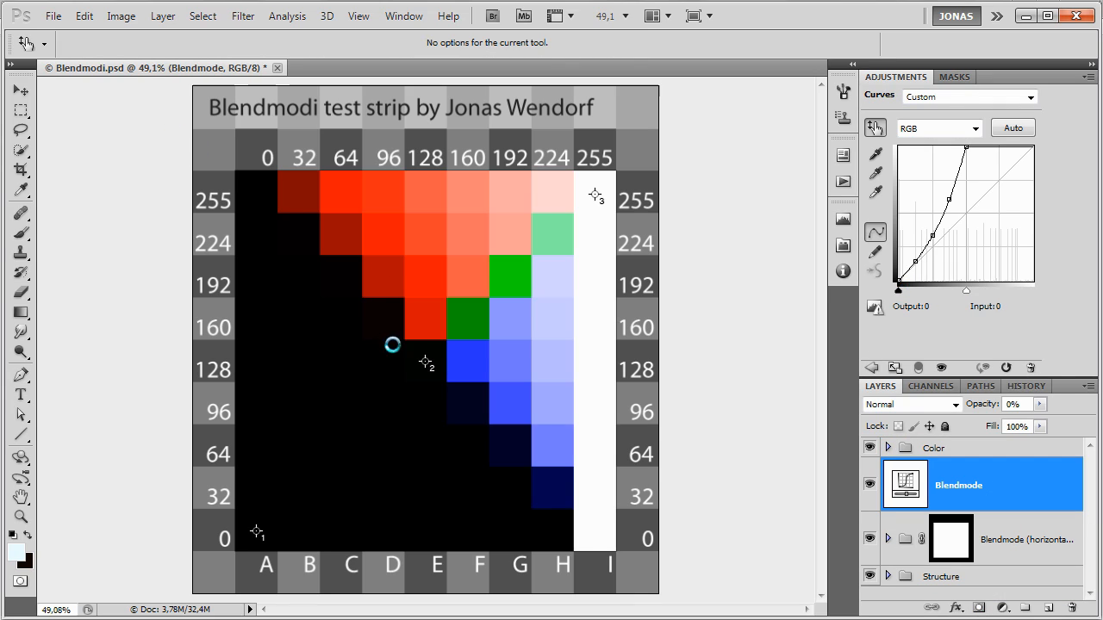
mouse_move(644, 441)
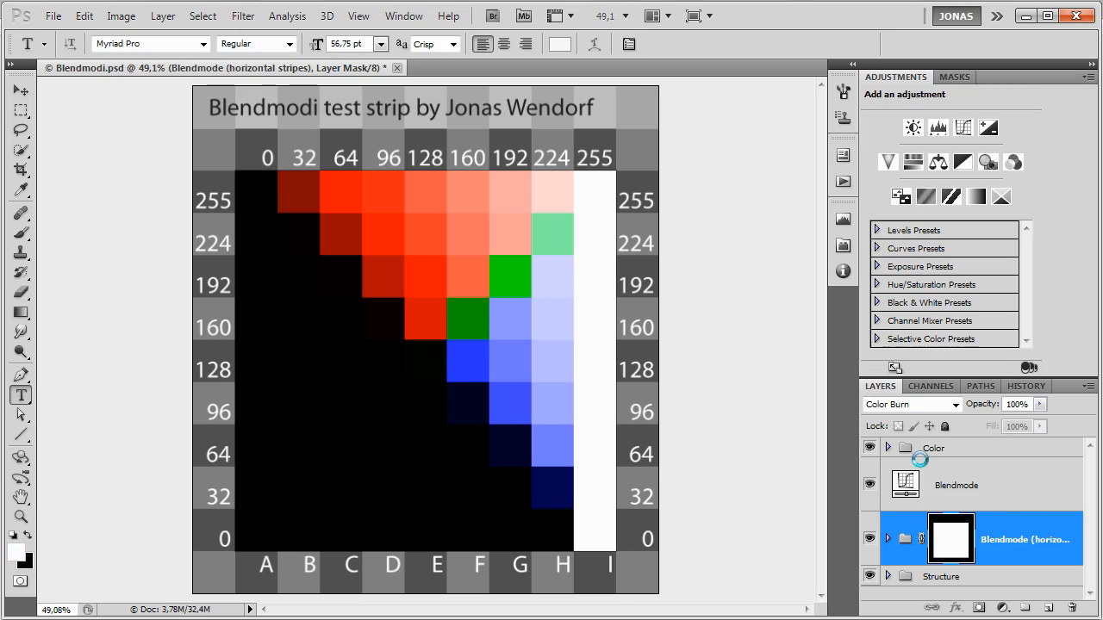
Select the Blendmode Curves adjustment layer.
left_click(909, 404)
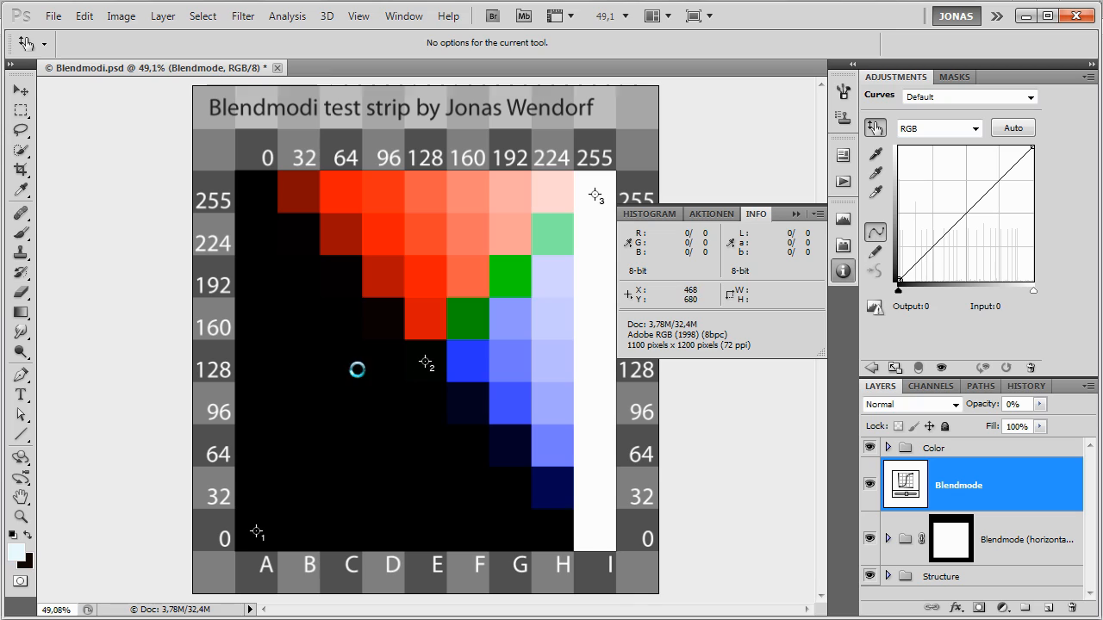
mouse_move(359, 438)
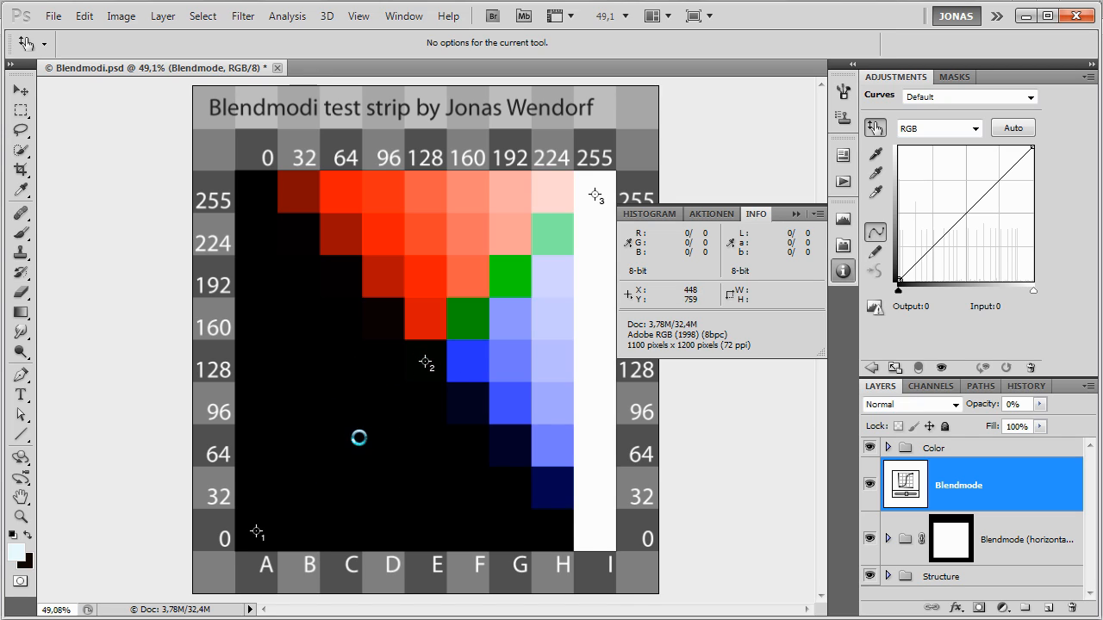
mouse_move(425, 357)
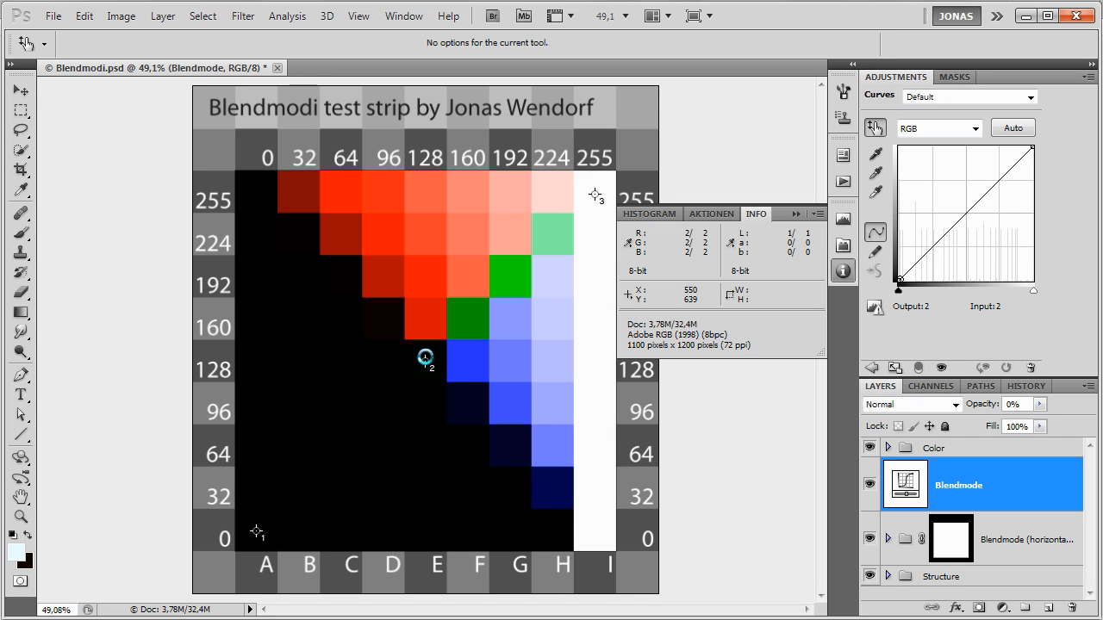
mouse_move(598, 195)
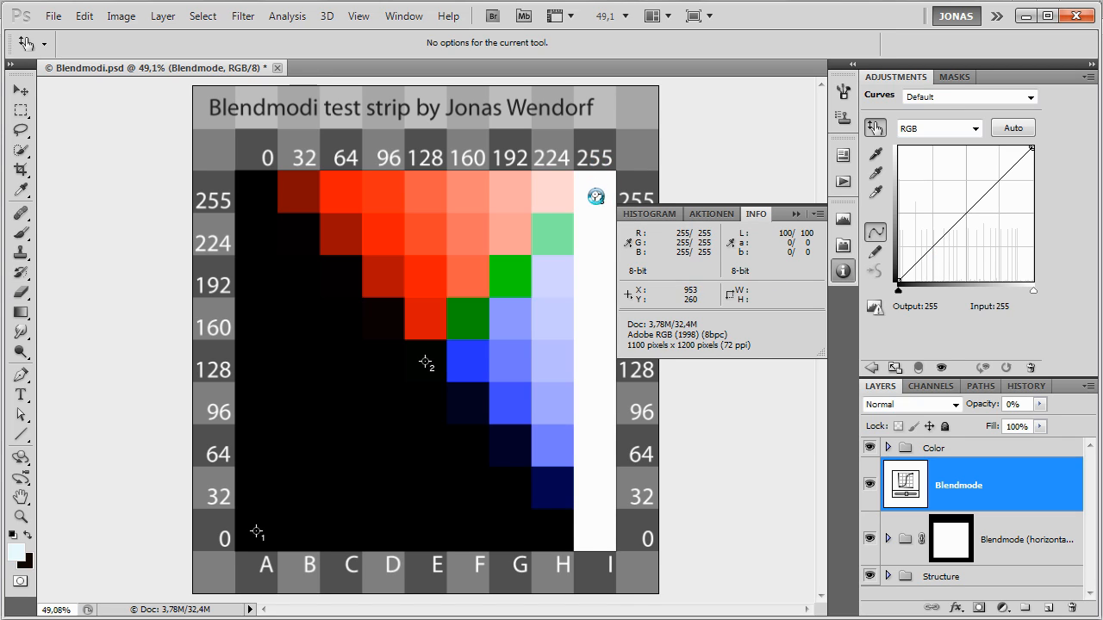
mouse_move(595, 192)
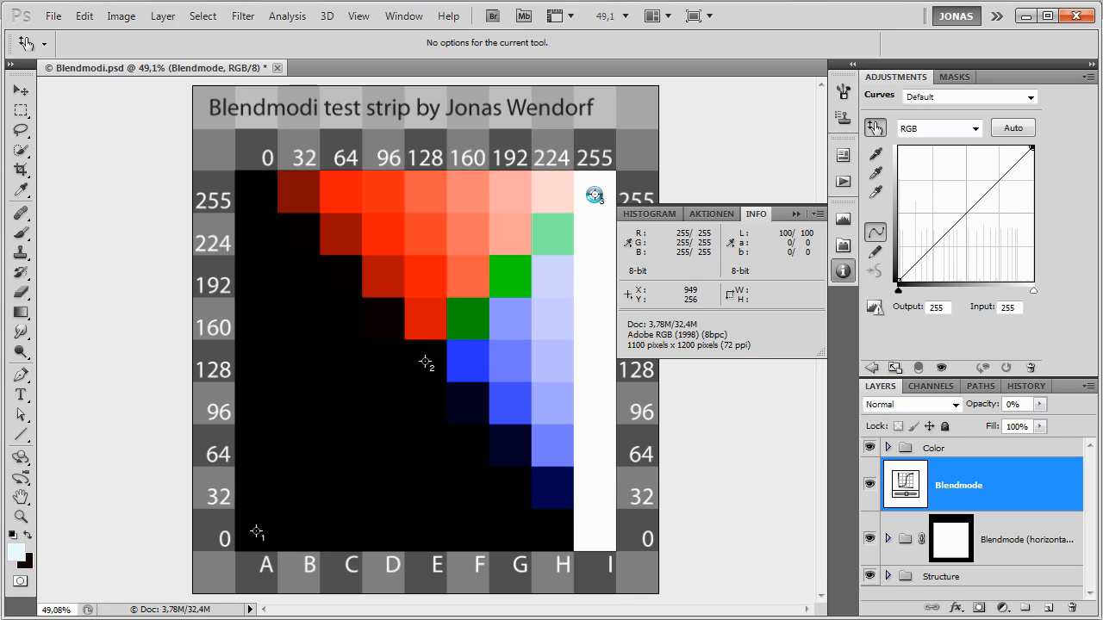
mouse_move(552, 232)
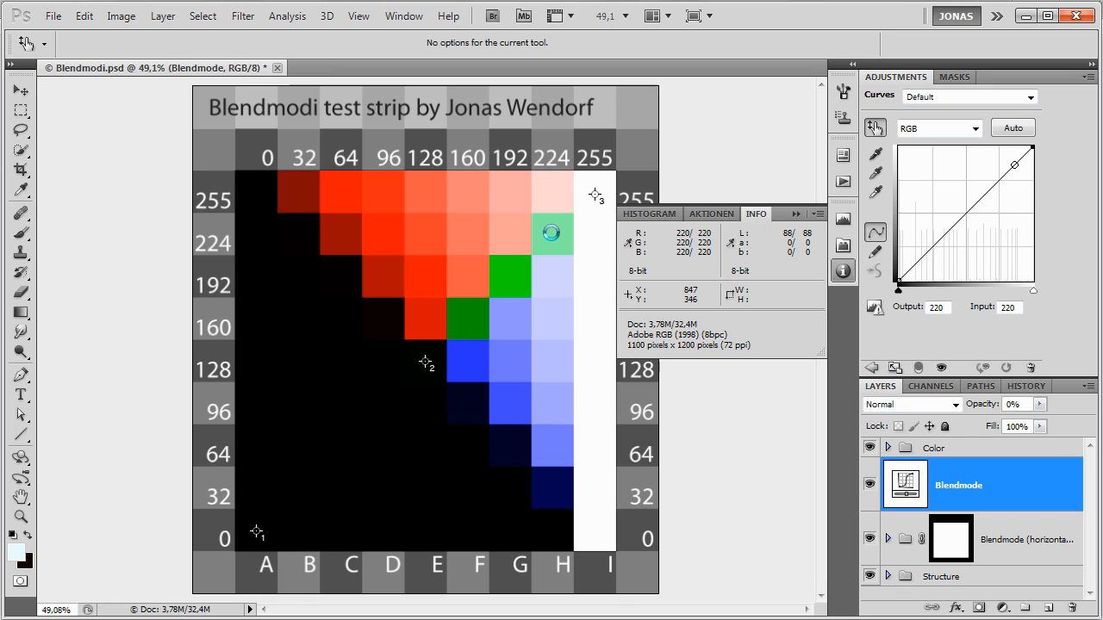
Add Blendmode curve points at input 220 and near input 191.
left_click_drag(1014, 164, 953, 284)
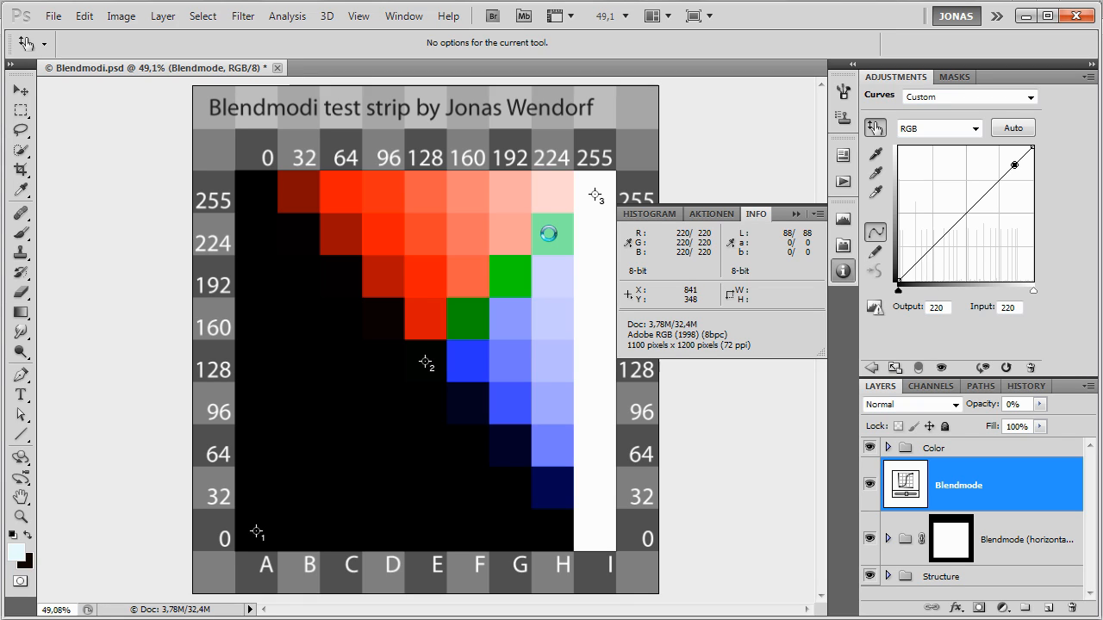
mouse_move(551, 234)
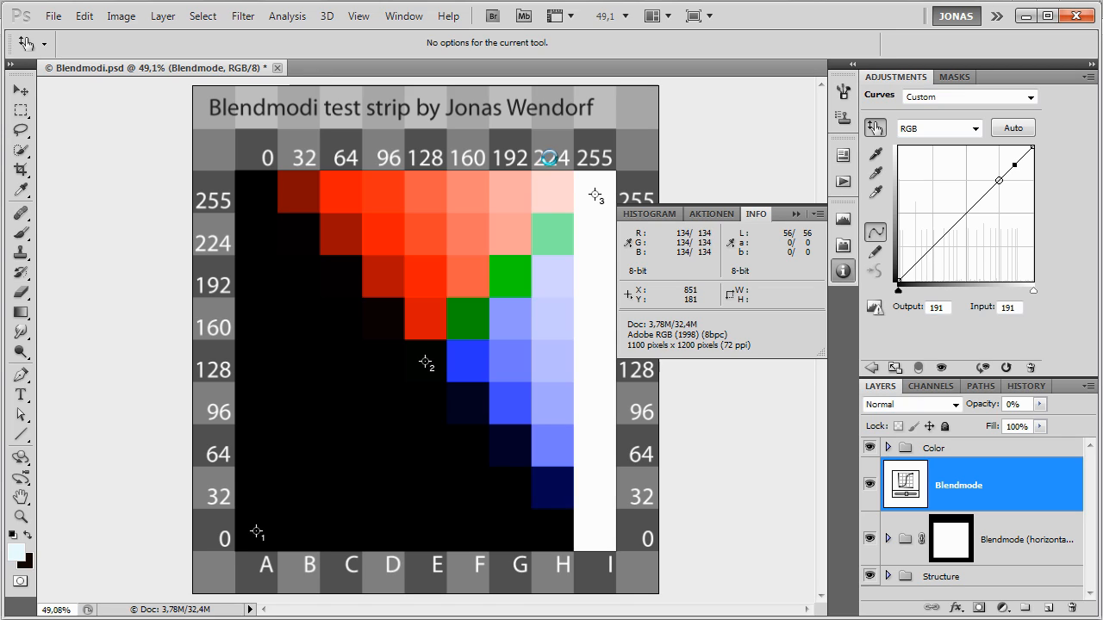
left_click_drag(998, 180, 1015, 164)
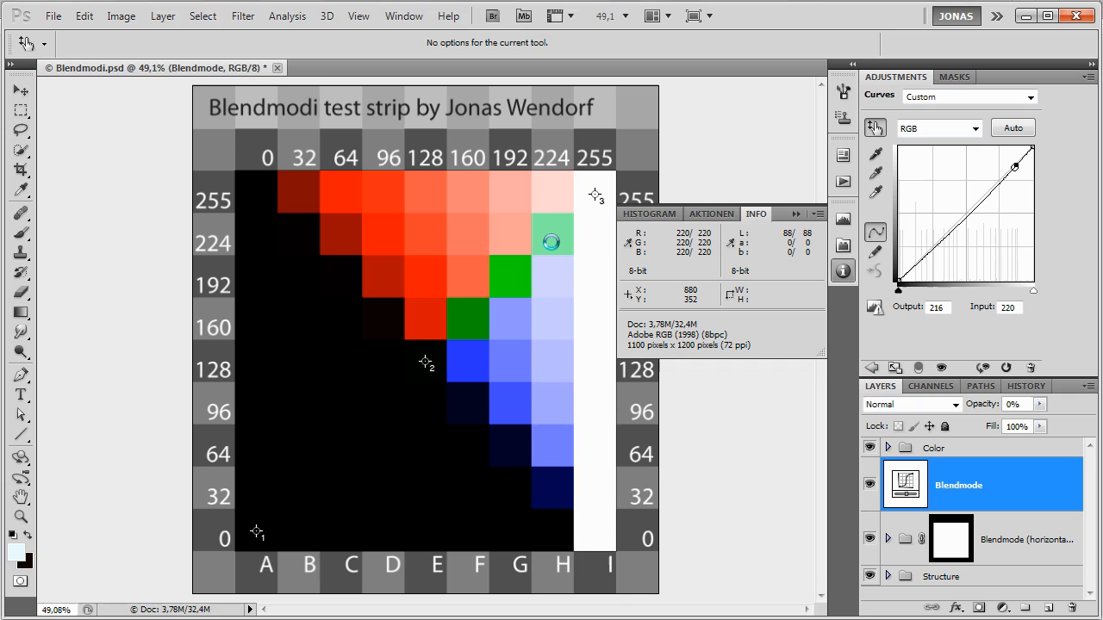
mouse_move(507, 278)
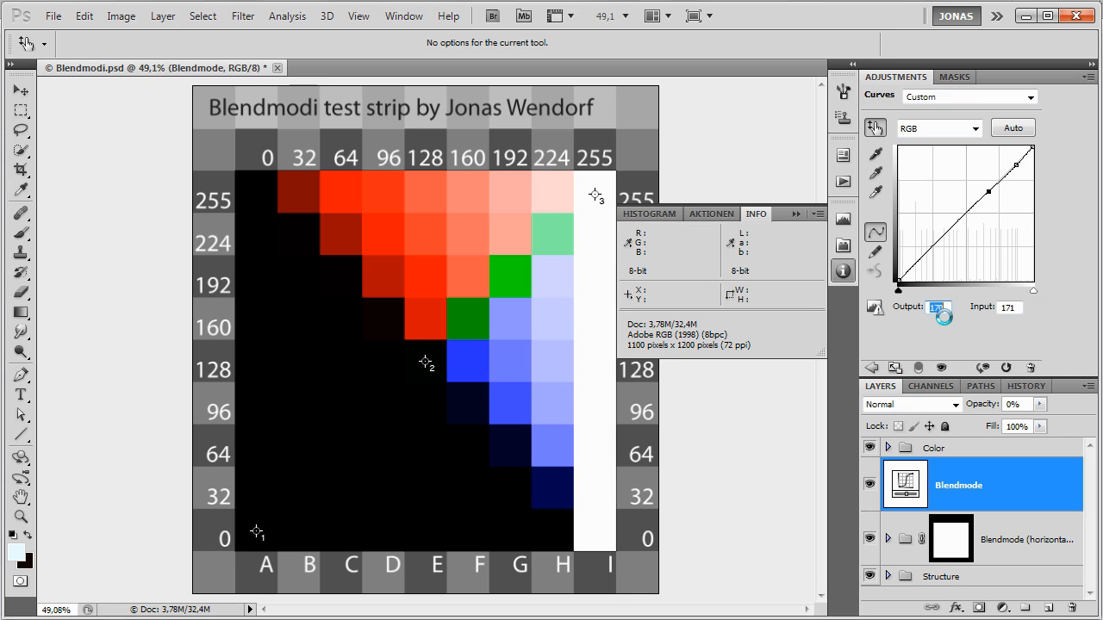
mouse_move(554, 256)
type("171")
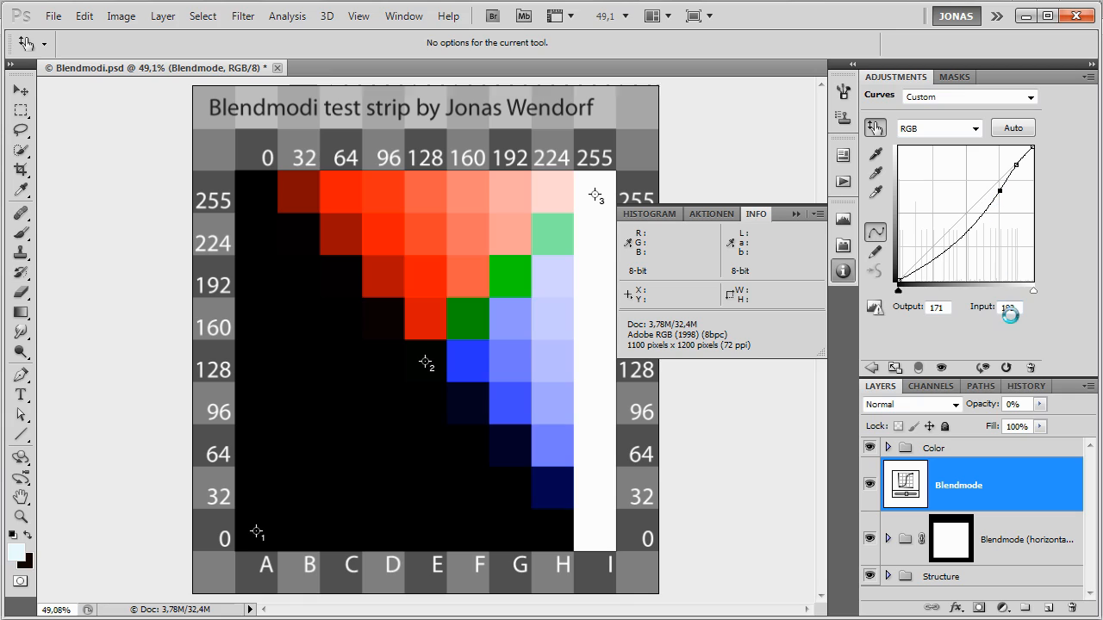
mouse_move(468, 320)
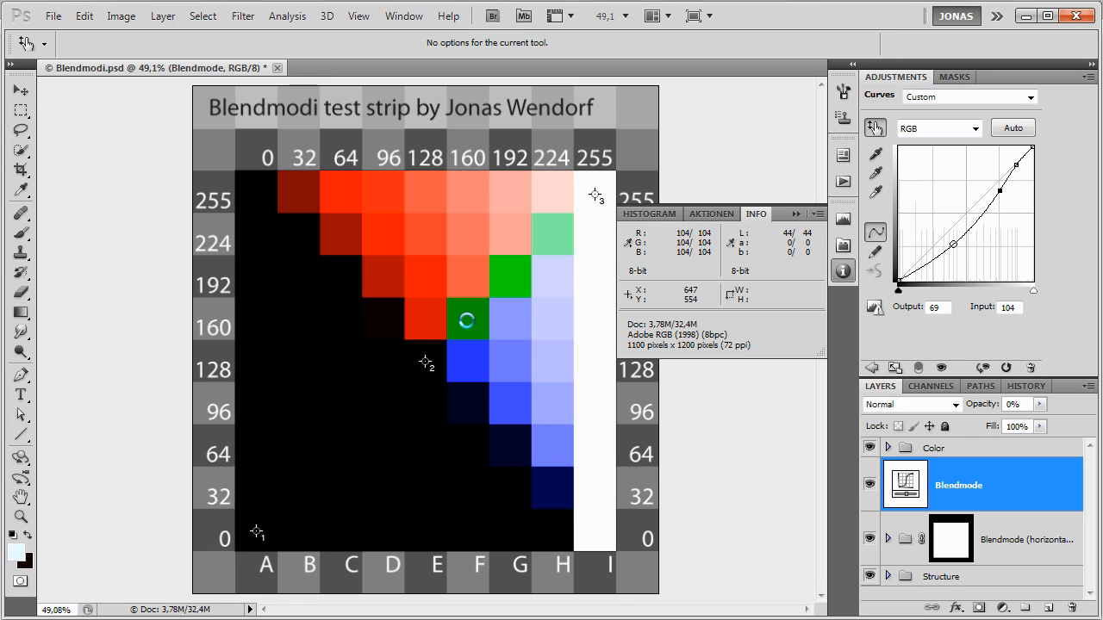
mouse_move(466, 320)
type("104")
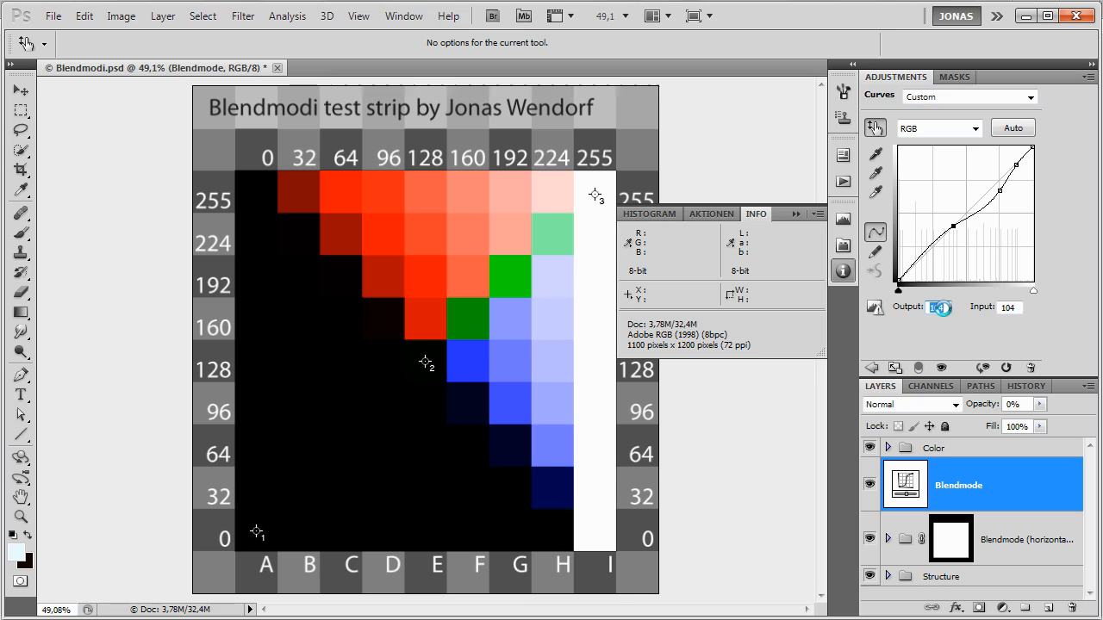
mouse_move(466, 199)
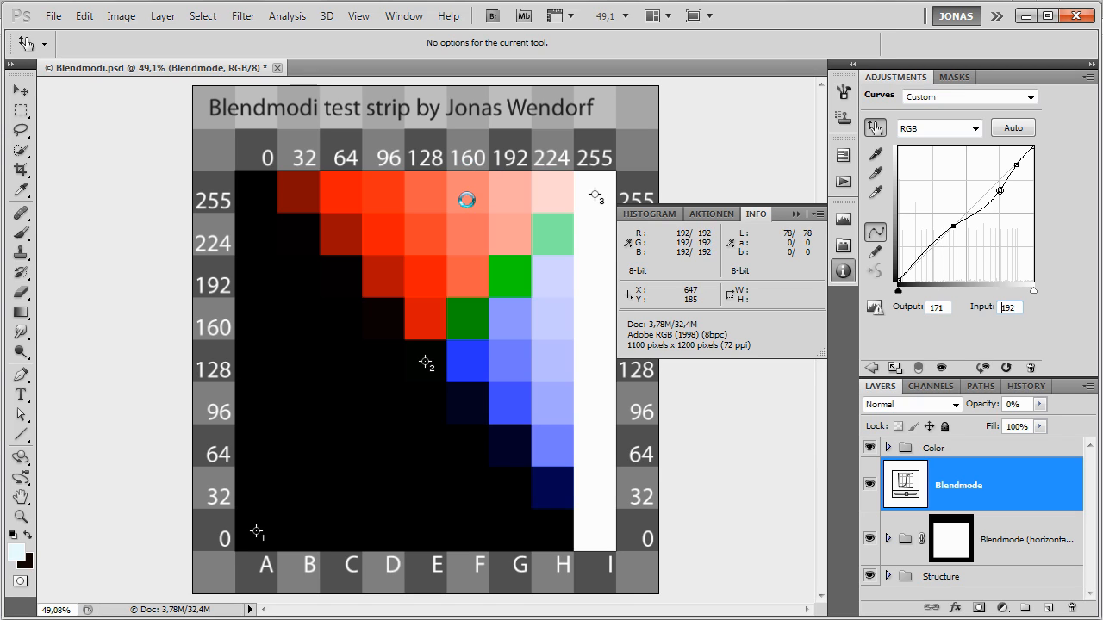
mouse_move(467, 325)
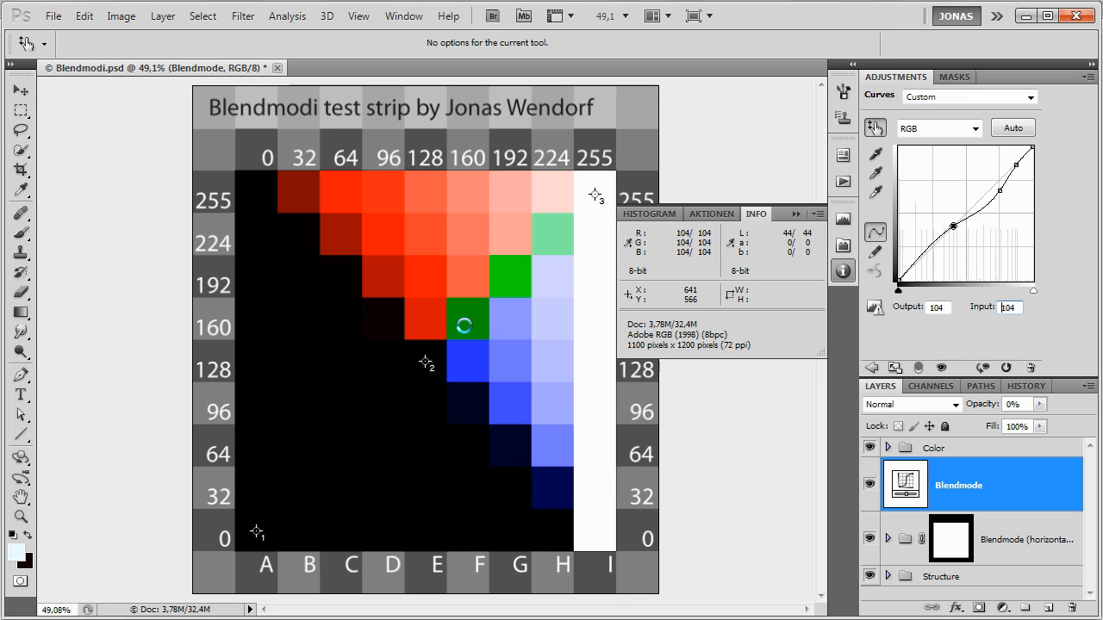
mouse_move(1028, 291)
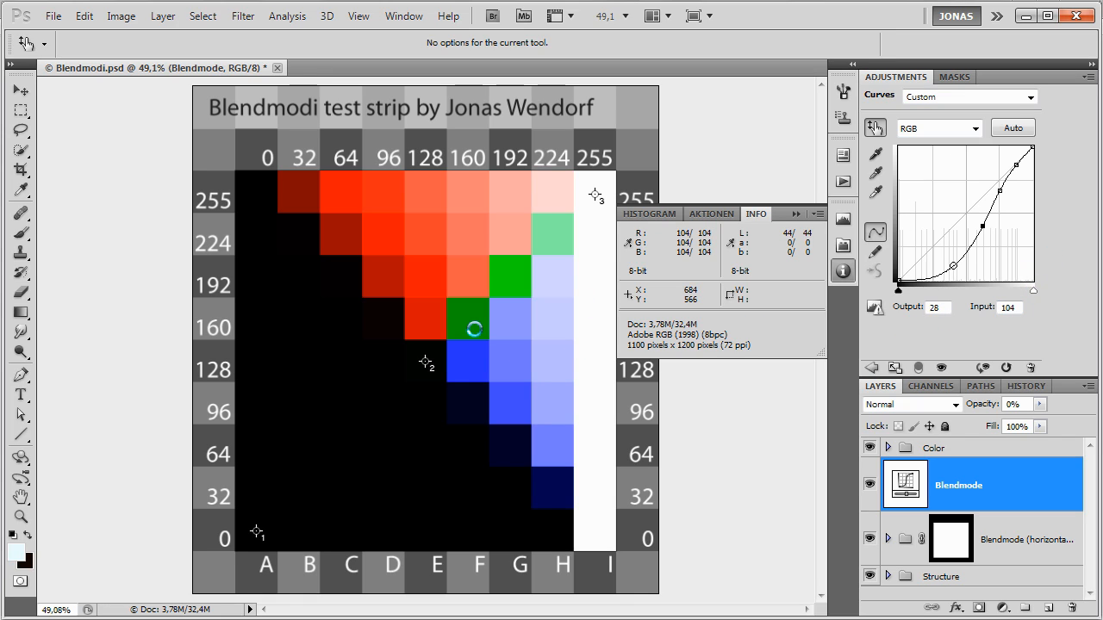
mouse_move(425, 362)
type("128")
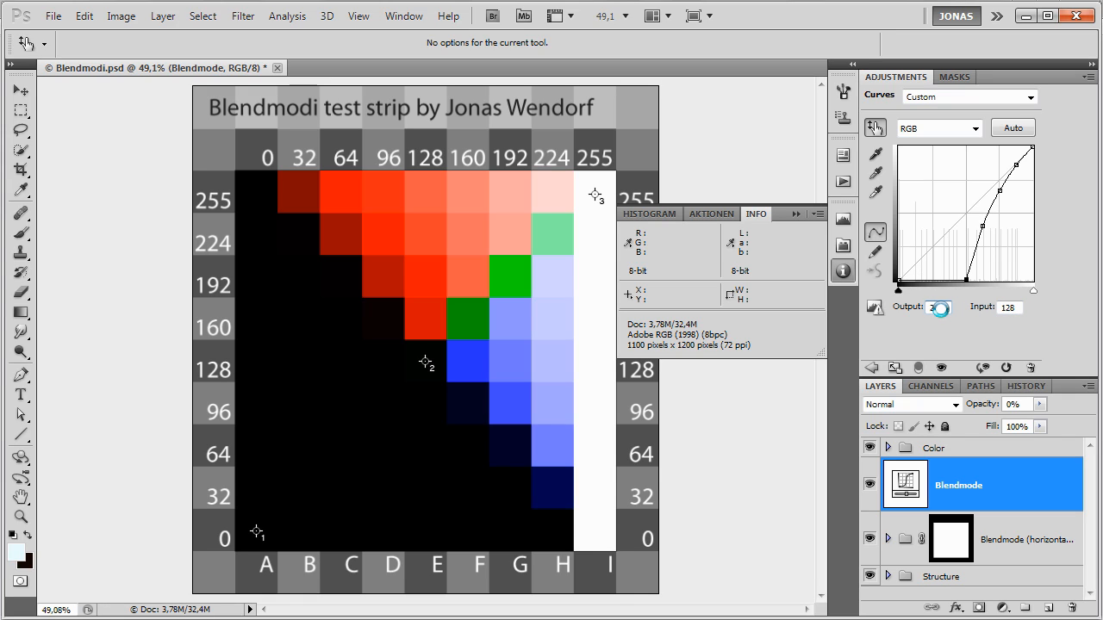
mouse_move(394, 410)
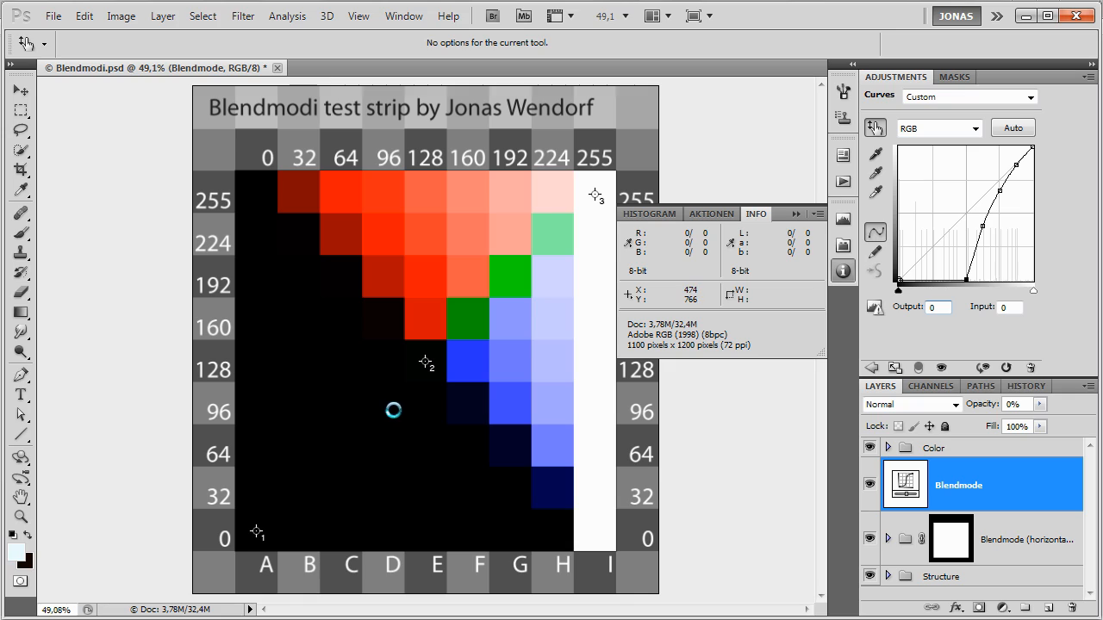
mouse_move(382, 412)
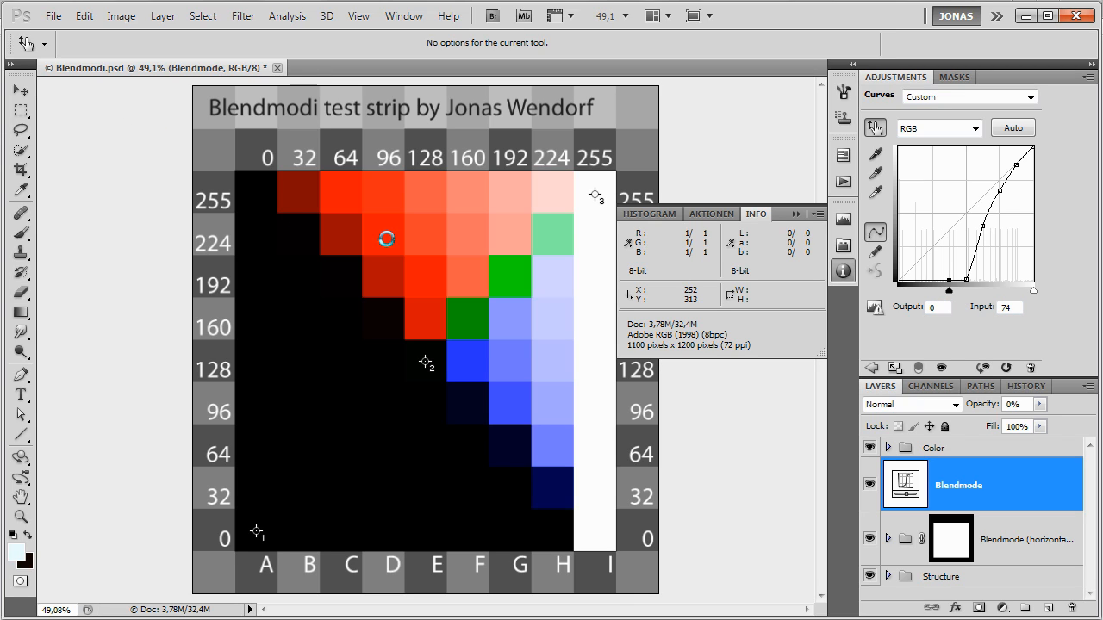
mouse_move(597, 196)
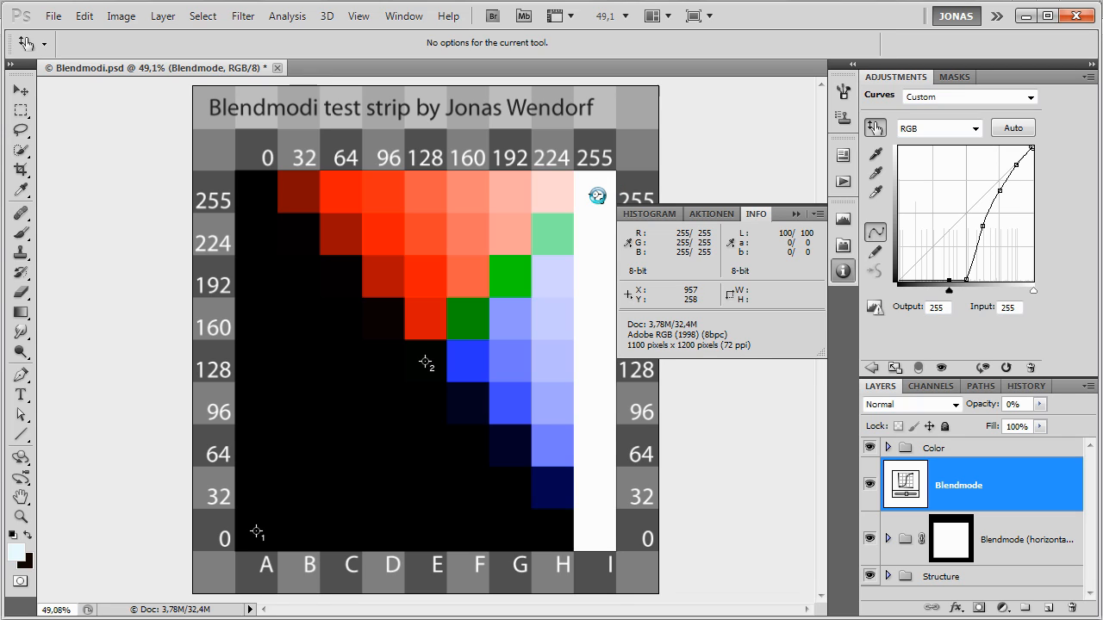
mouse_move(544, 157)
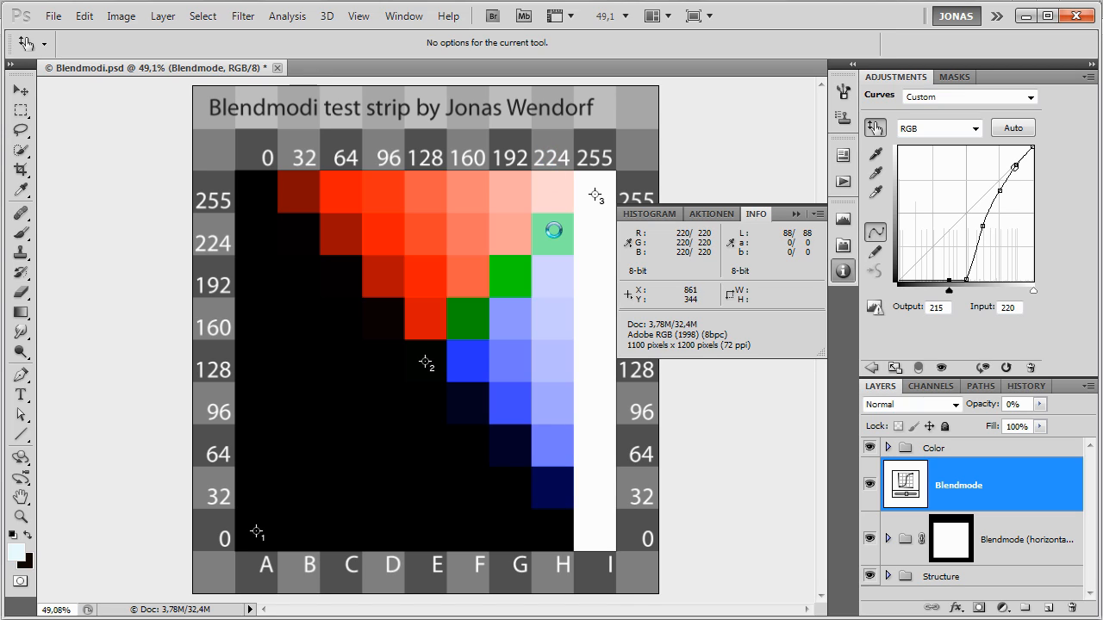
left_click_drag(1017, 166, 1021, 159)
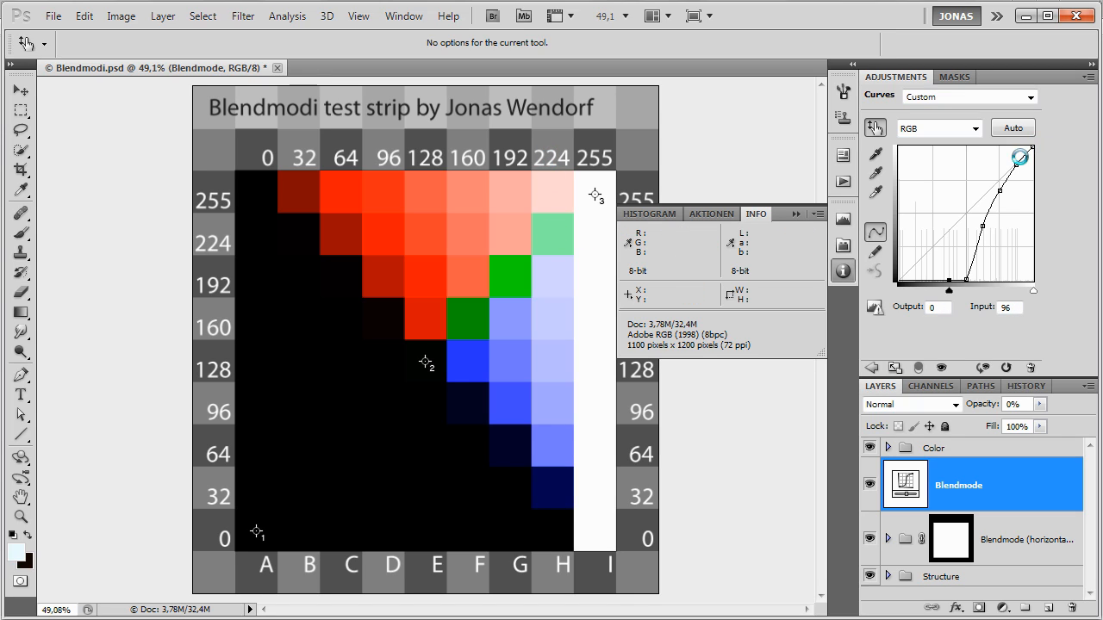
left_click_drag(1021, 157, 966, 277)
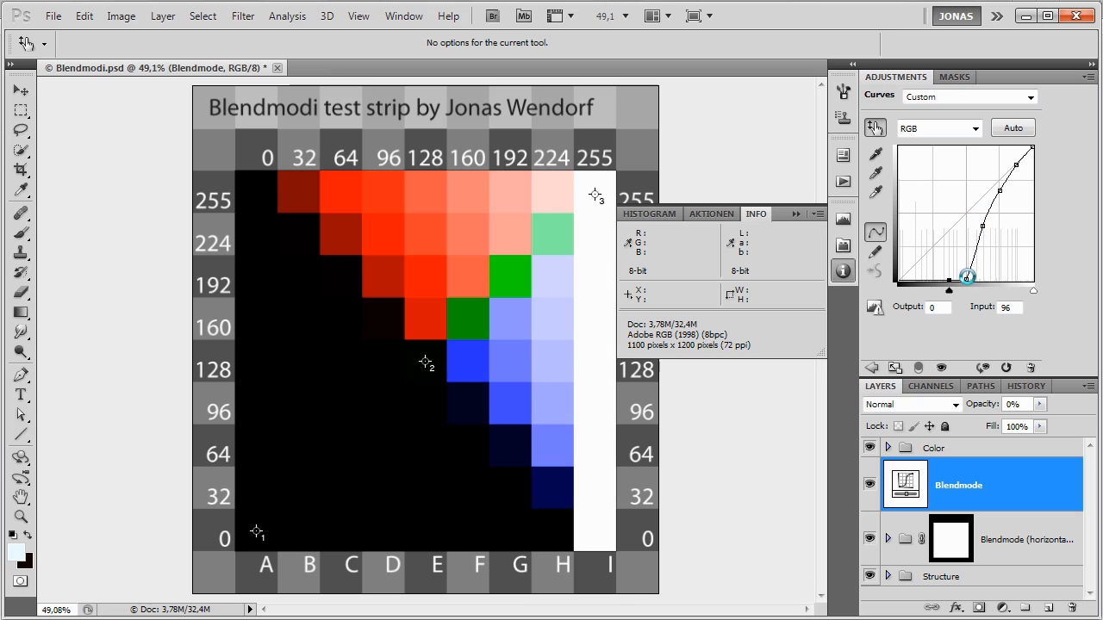
left_click_drag(966, 277, 1030, 149)
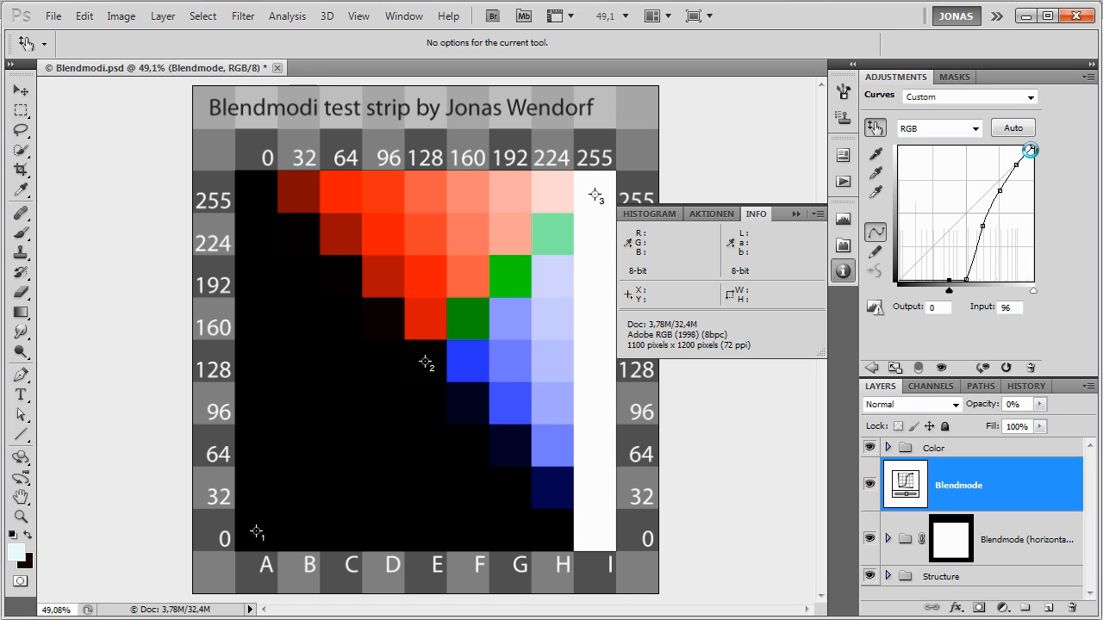
left_click_drag(1030, 151, 965, 280)
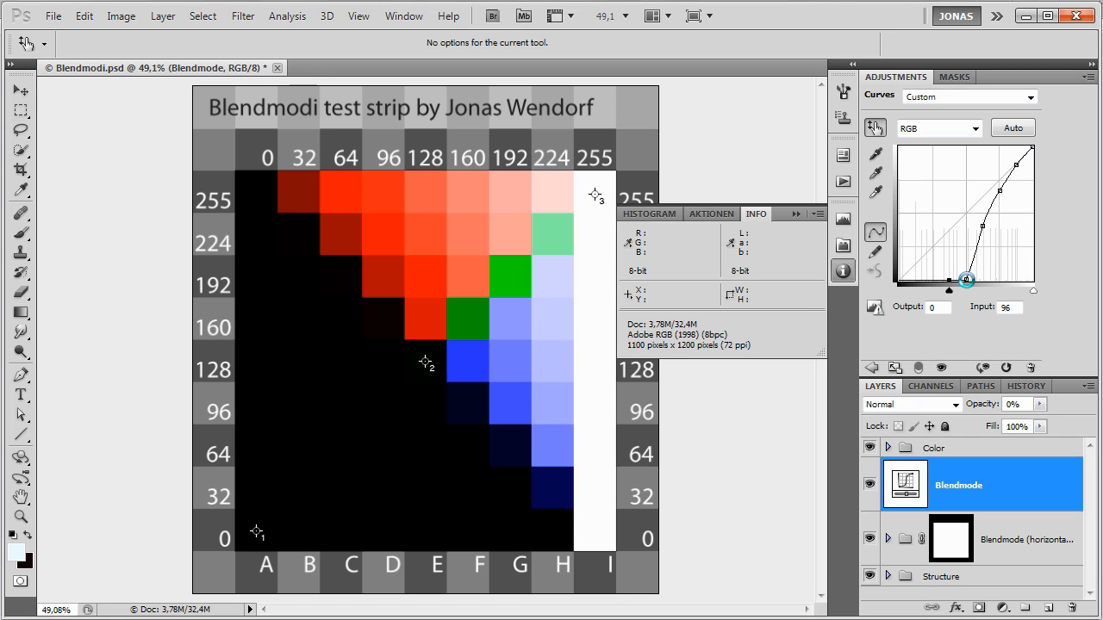
left_click_drag(966, 280, 929, 221)
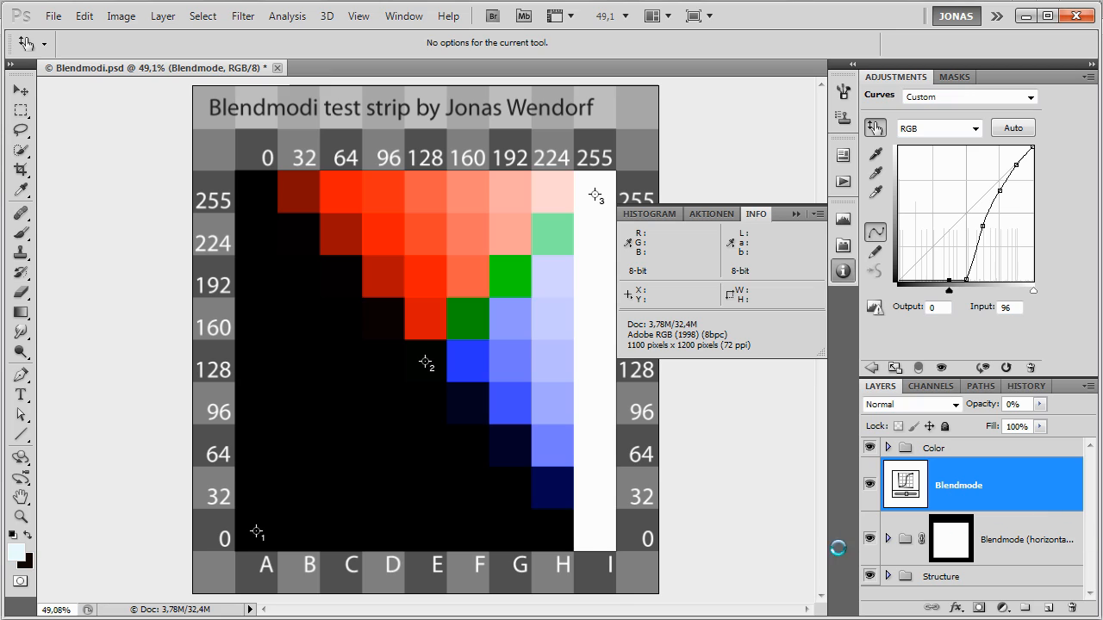
left_click(870, 537)
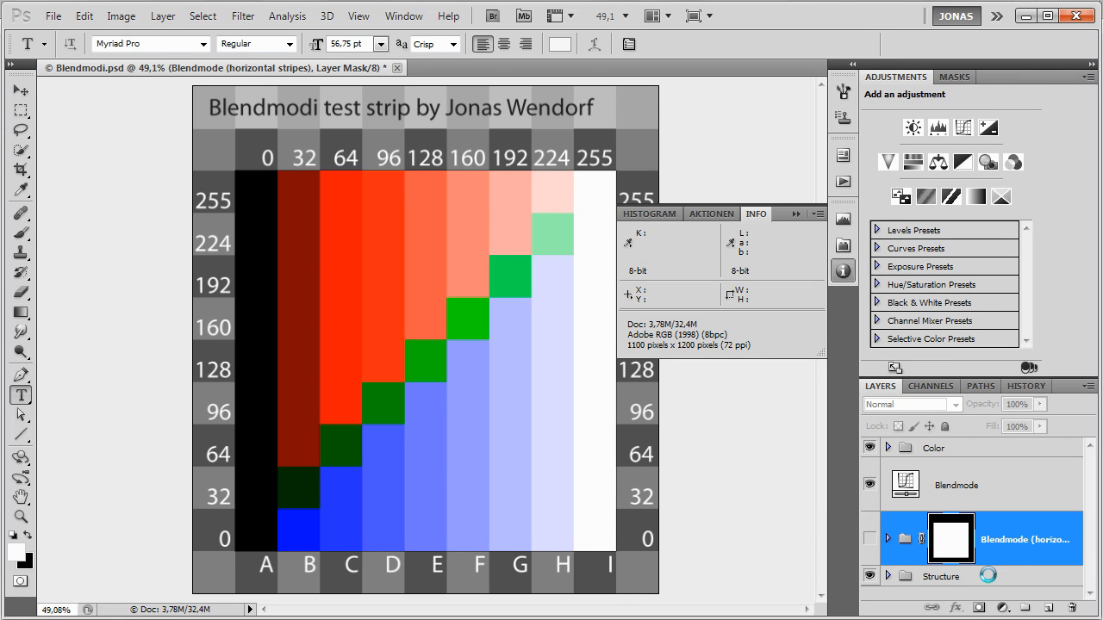
Set the Structure group copy's blend mode to Color Burn, then select the Color group.
left_click(943, 576)
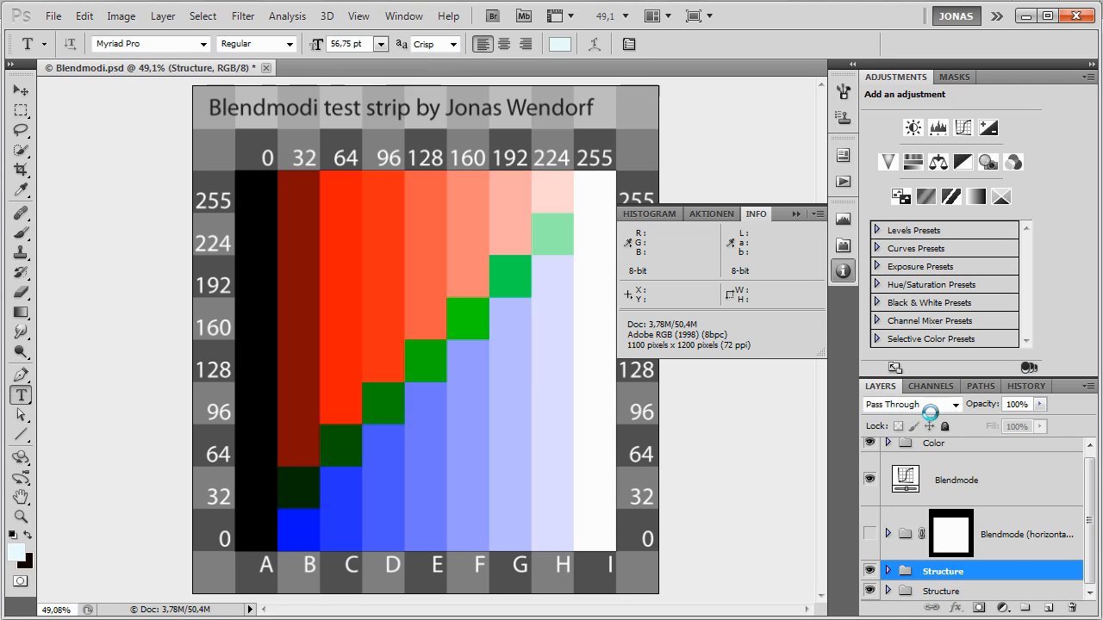
left_click(905, 405)
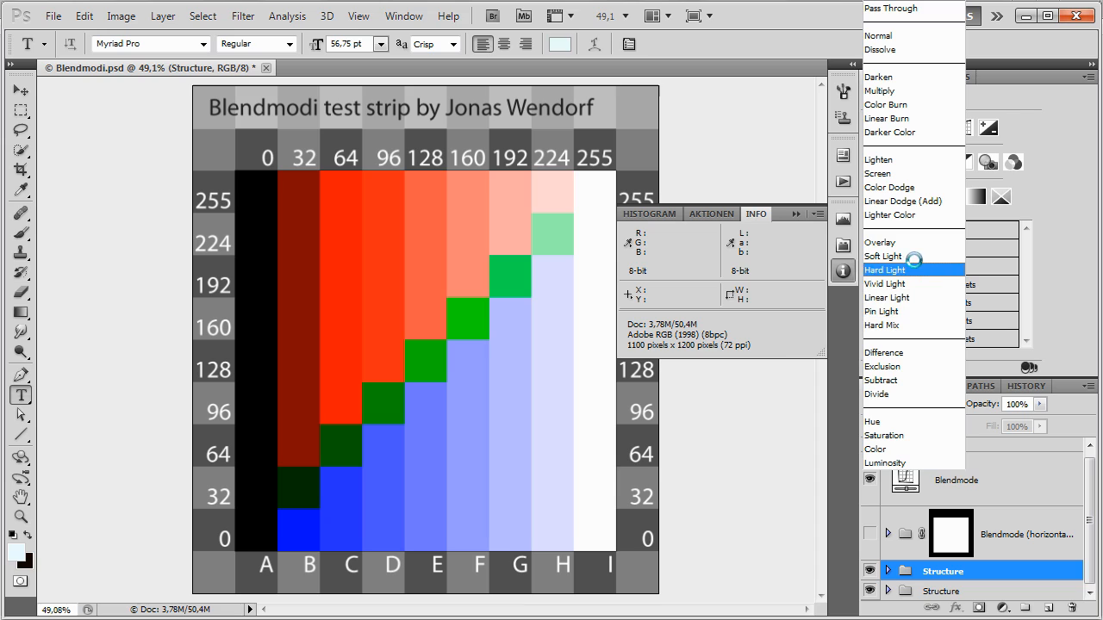
mouse_move(889, 104)
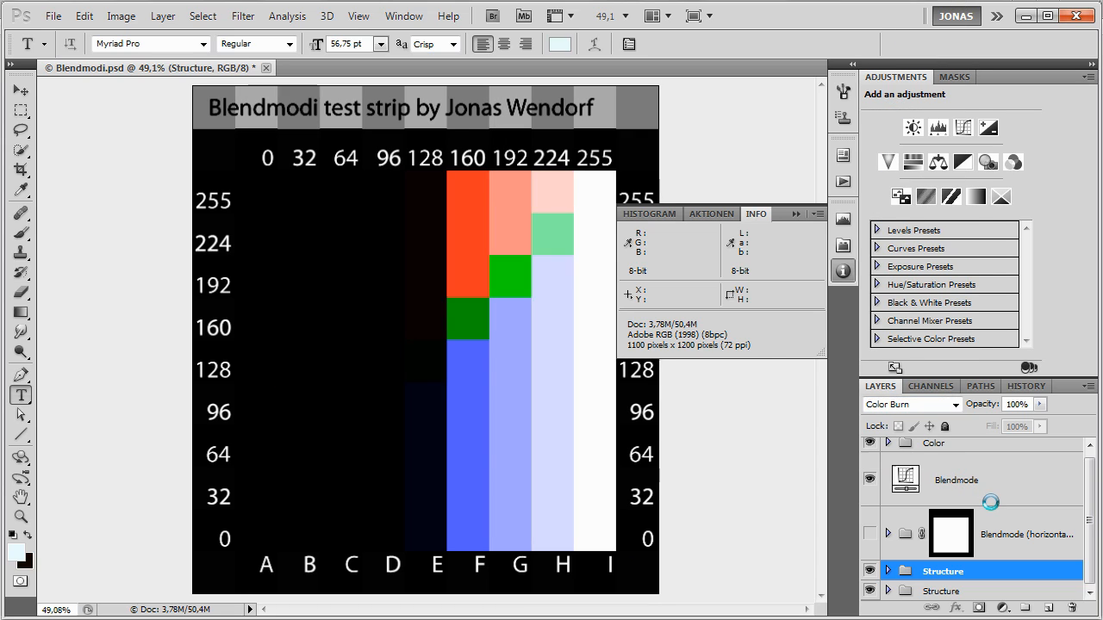
left_click(933, 443)
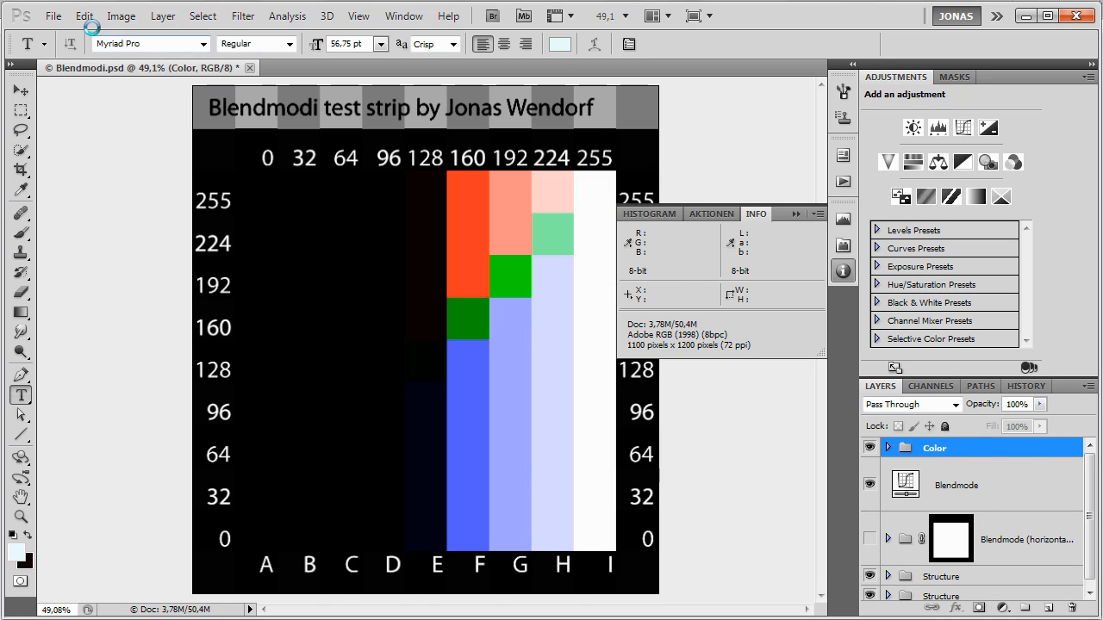
left_click(163, 15)
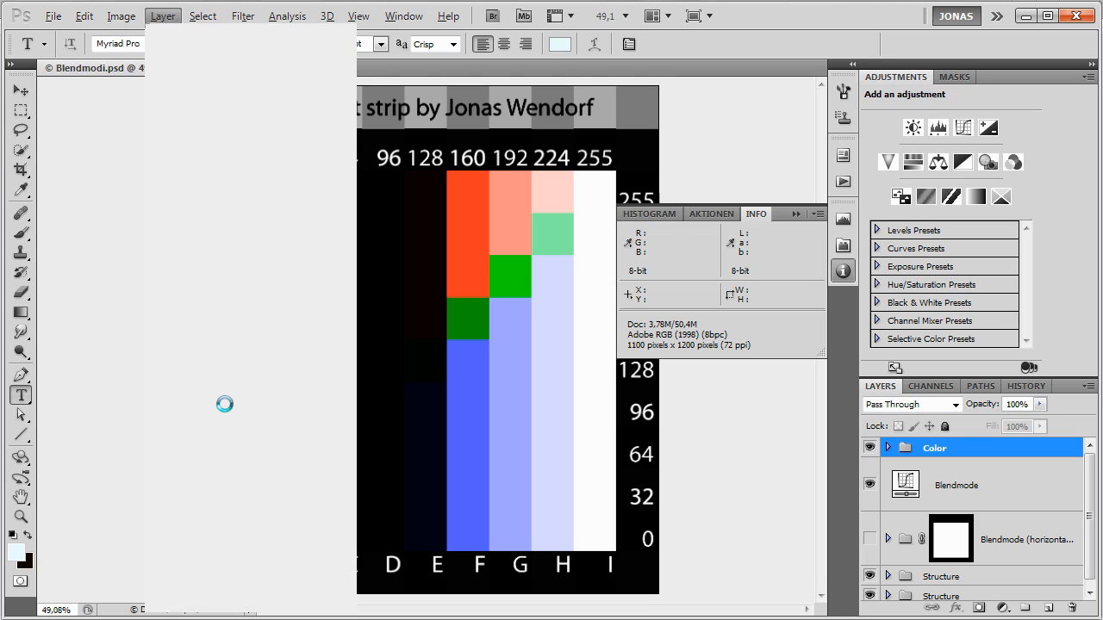
Stamp all visible layers into a new Layer 1 blended with Difference.
left_click(163, 15)
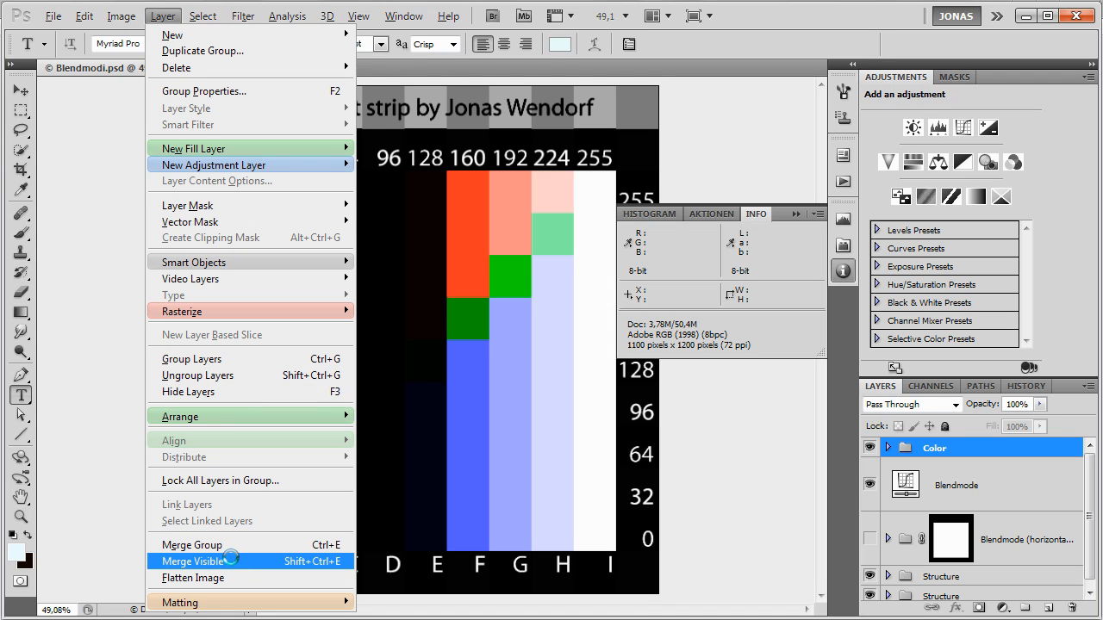
left_click(195, 561)
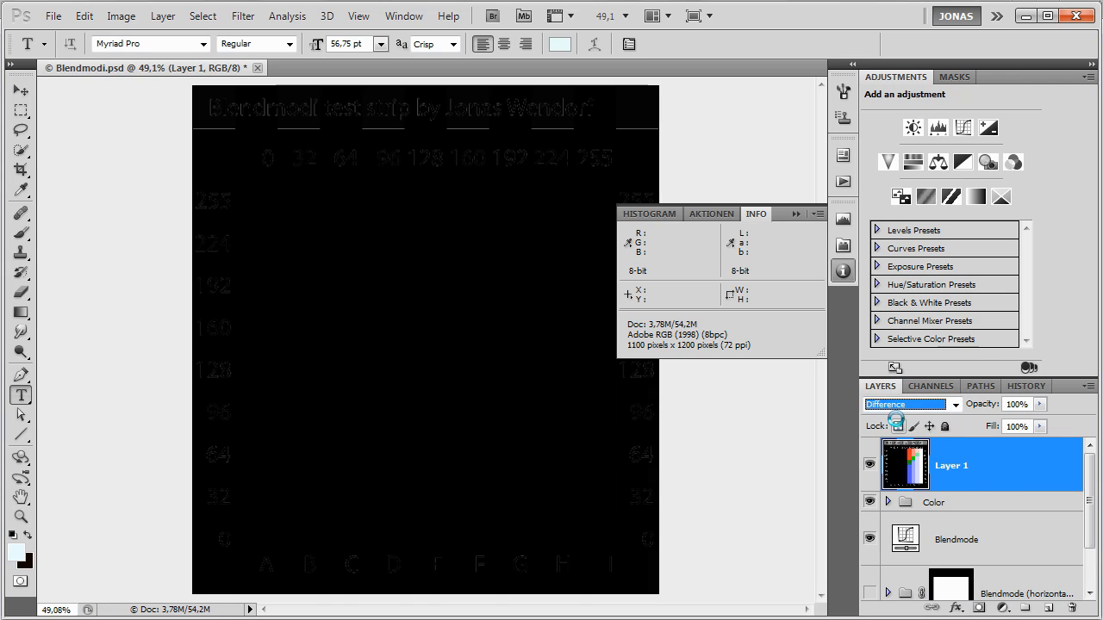
Refresh the Histogram to read the difference result's mean of 0.74.
left_click(648, 214)
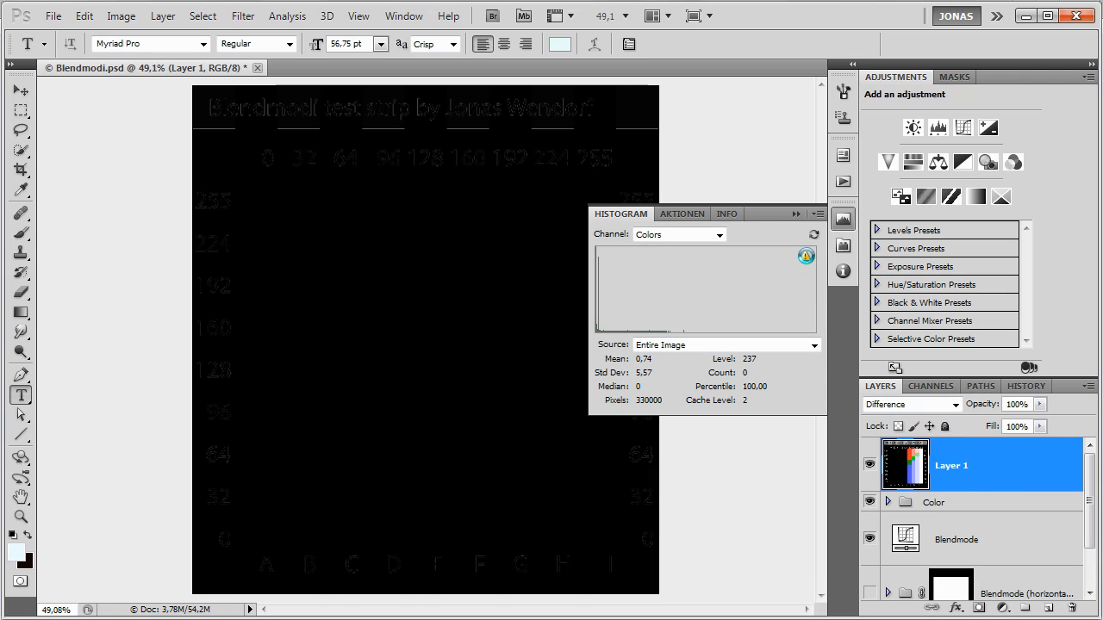
left_click(813, 235)
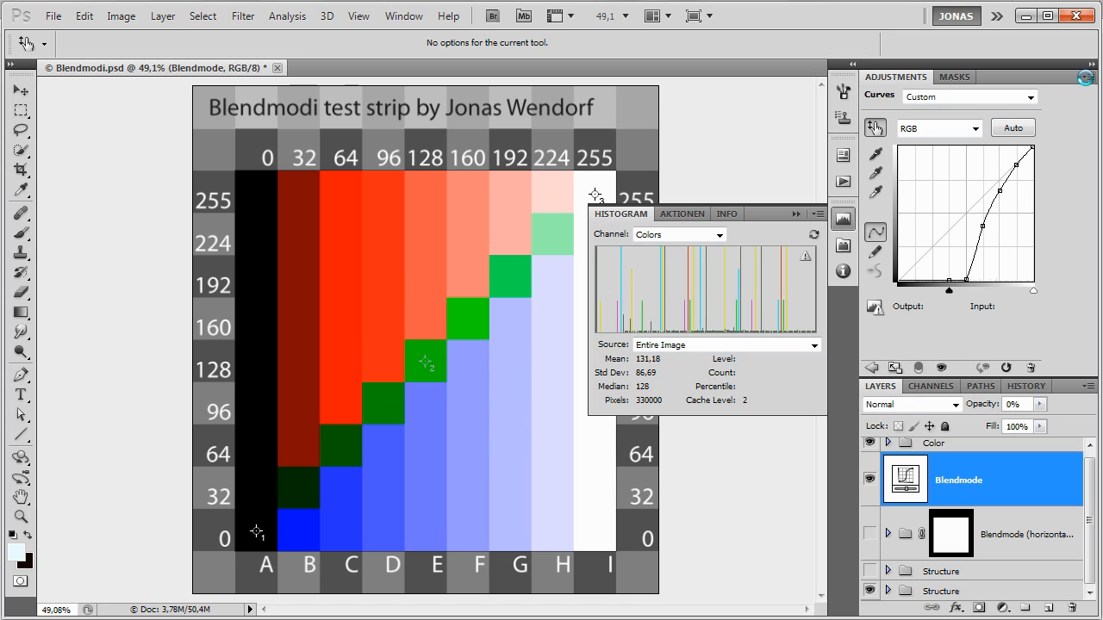
Open the Curves preset list to find the Blendmodi - Farbig nachbelichten preset.
left_click(1088, 77)
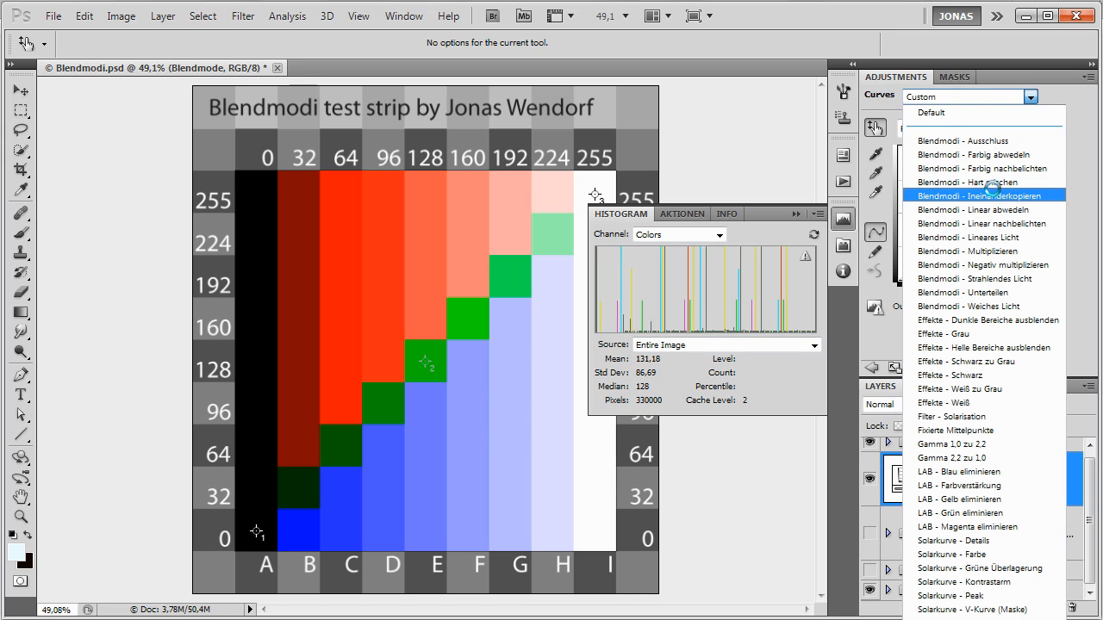
mouse_move(985, 140)
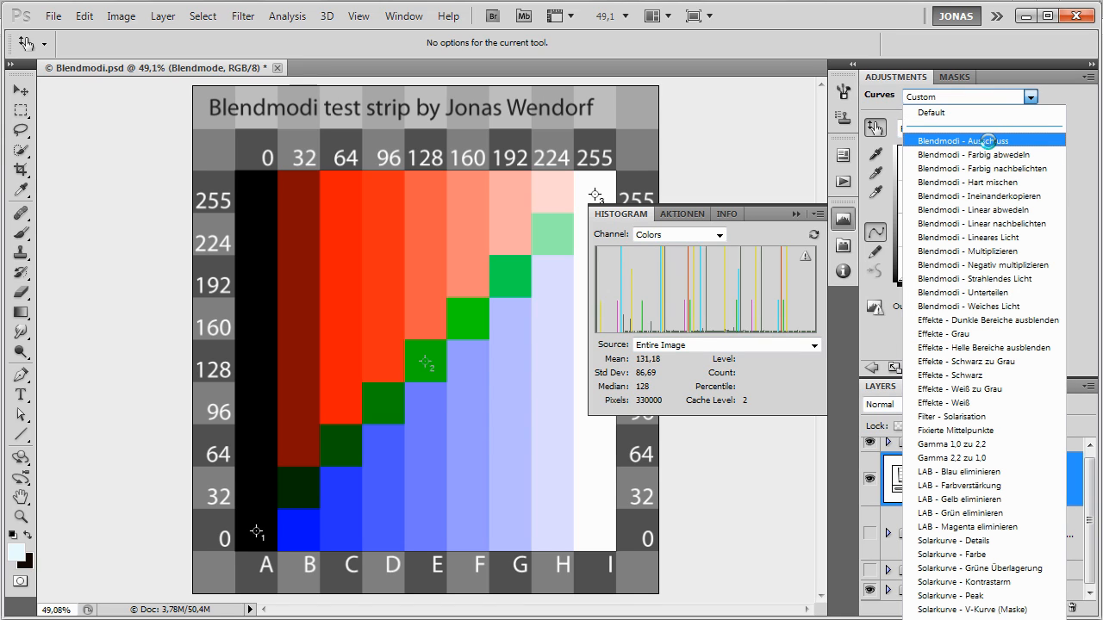
mouse_move(974, 153)
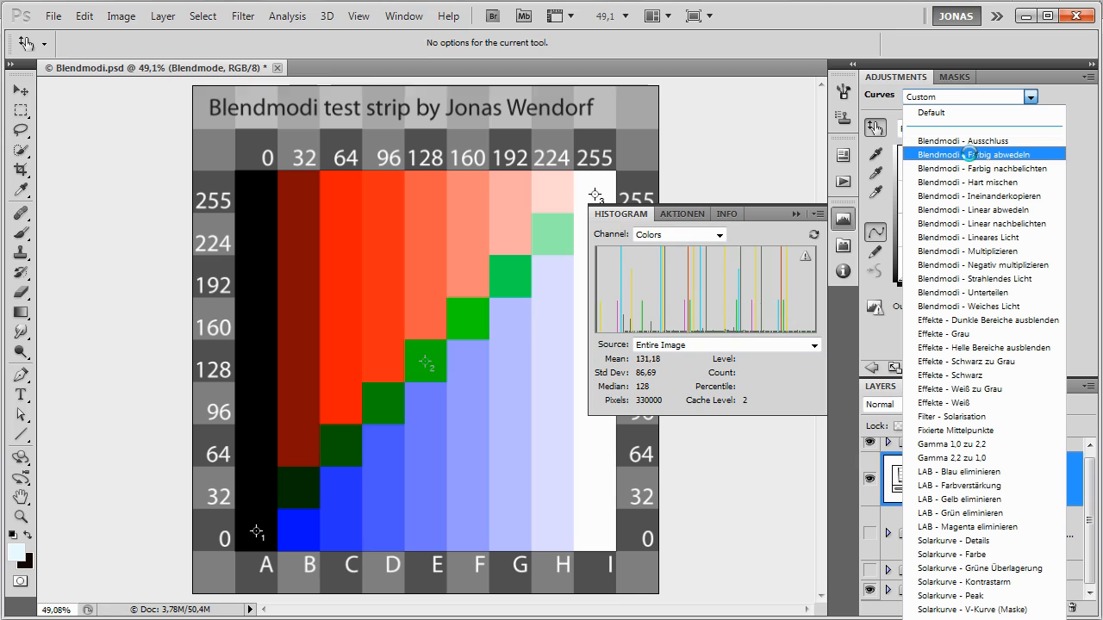
mouse_move(985, 168)
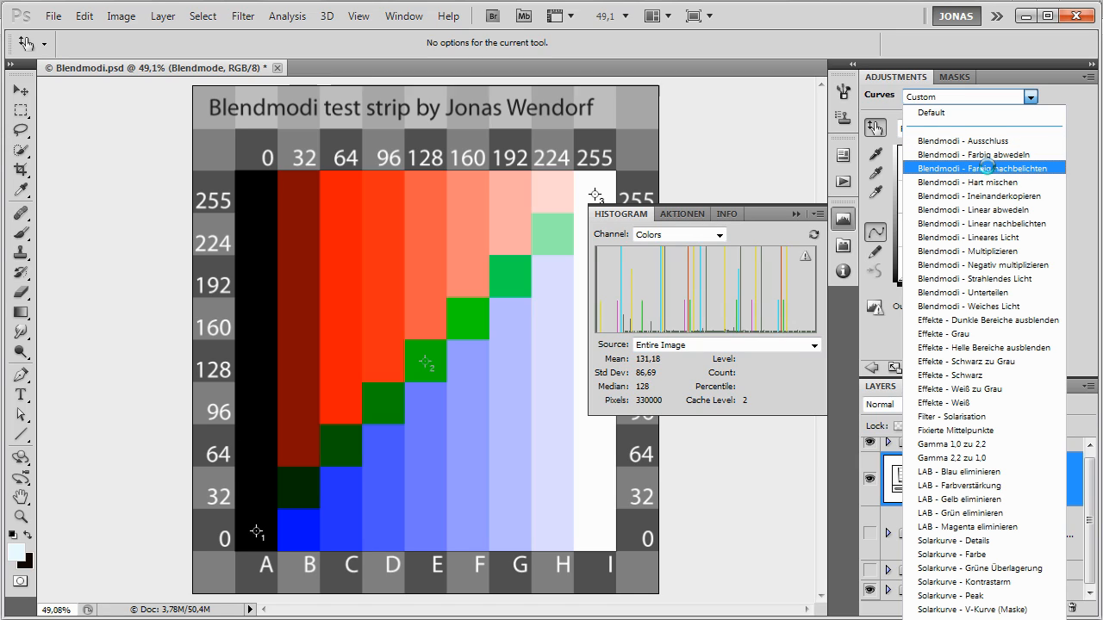
mouse_move(985, 182)
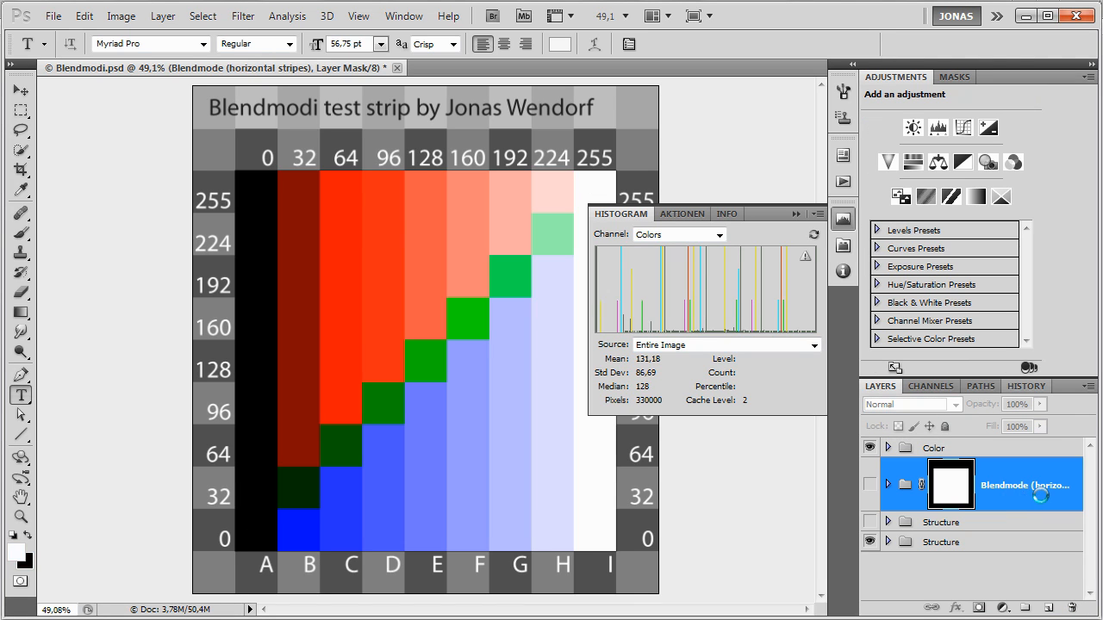
Delete the duplicated Structure copy group so the Color Burn stripes show again.
left_click(911, 404)
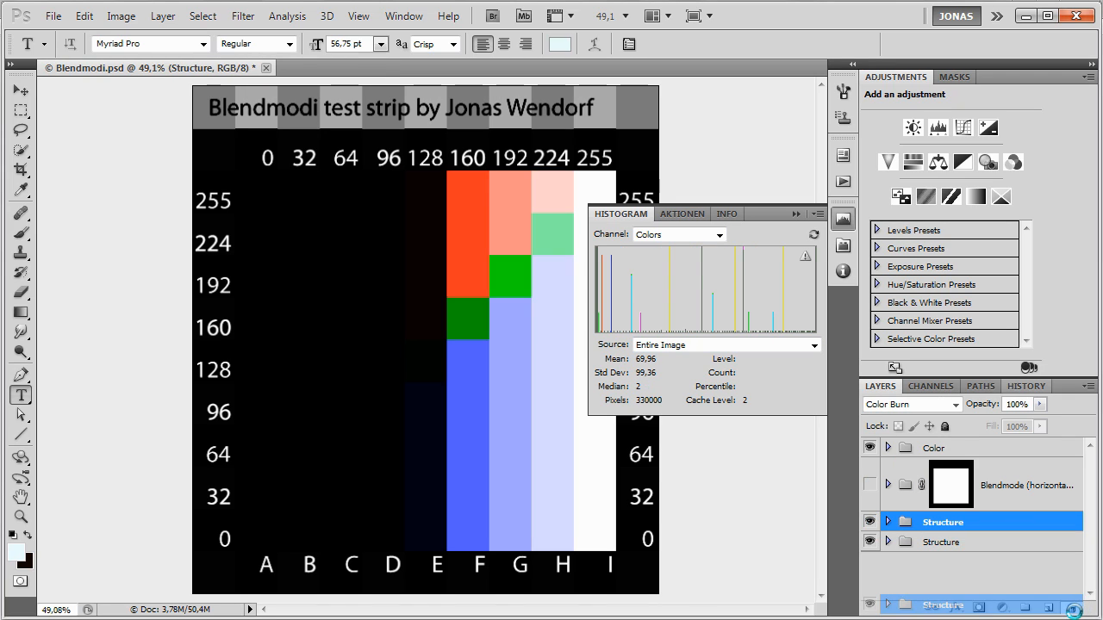
left_click(983, 484)
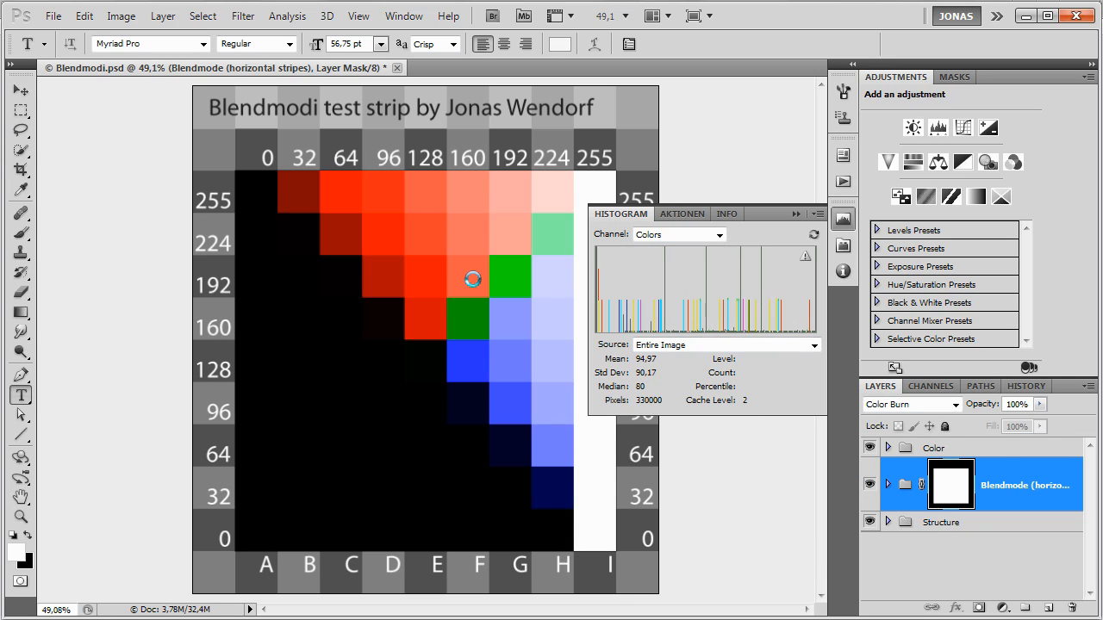
mouse_move(276, 154)
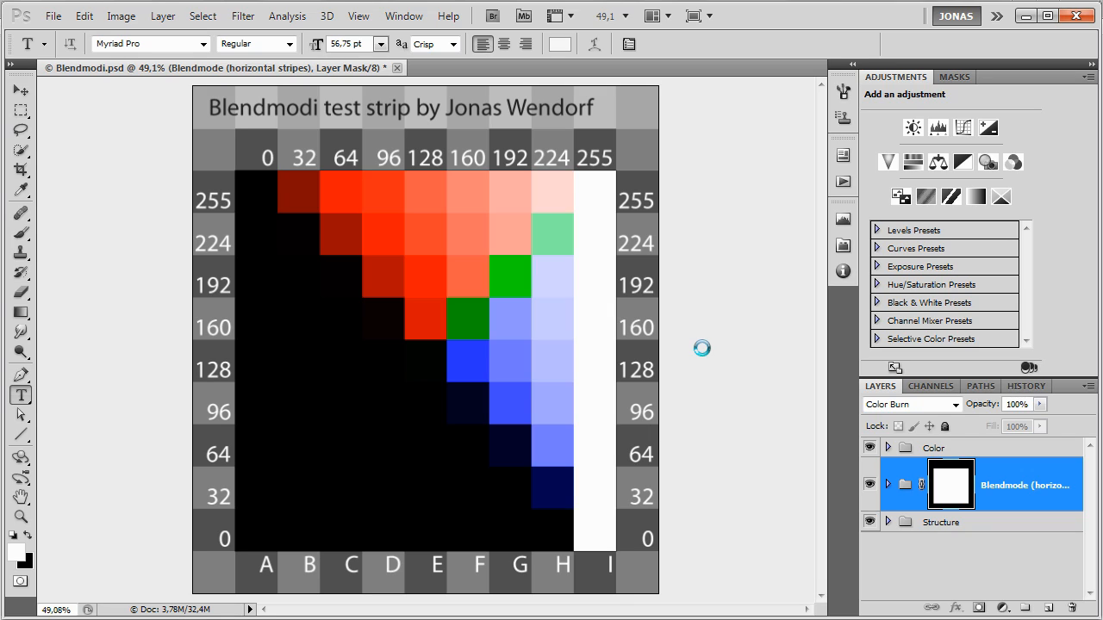
mouse_move(179, 156)
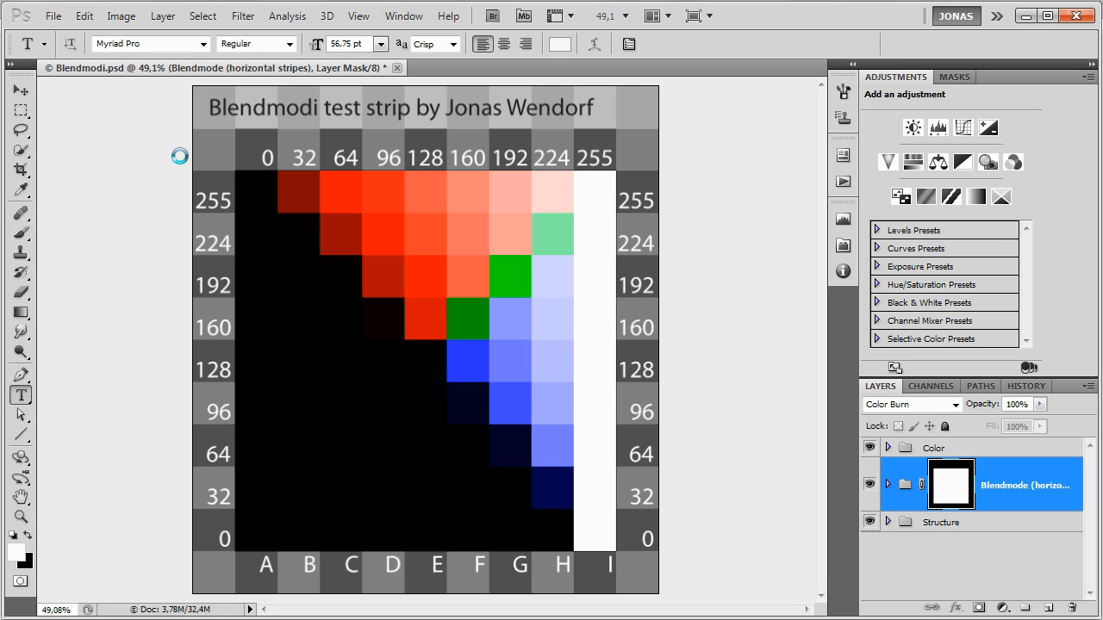